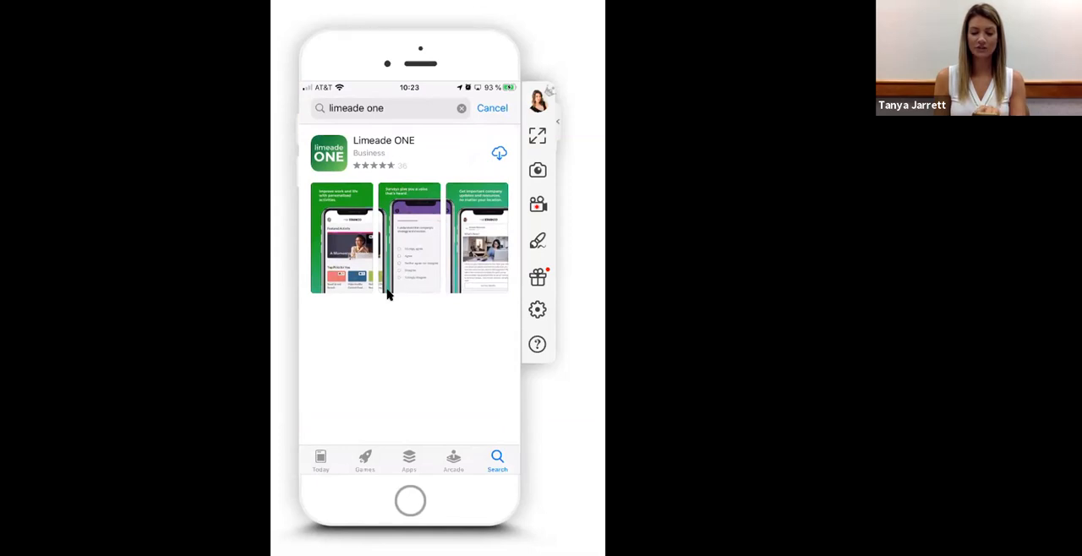
Download Limeade ONE from the App Store search results and open it.
{"action": "left_click", "coordinate": [499, 153]}
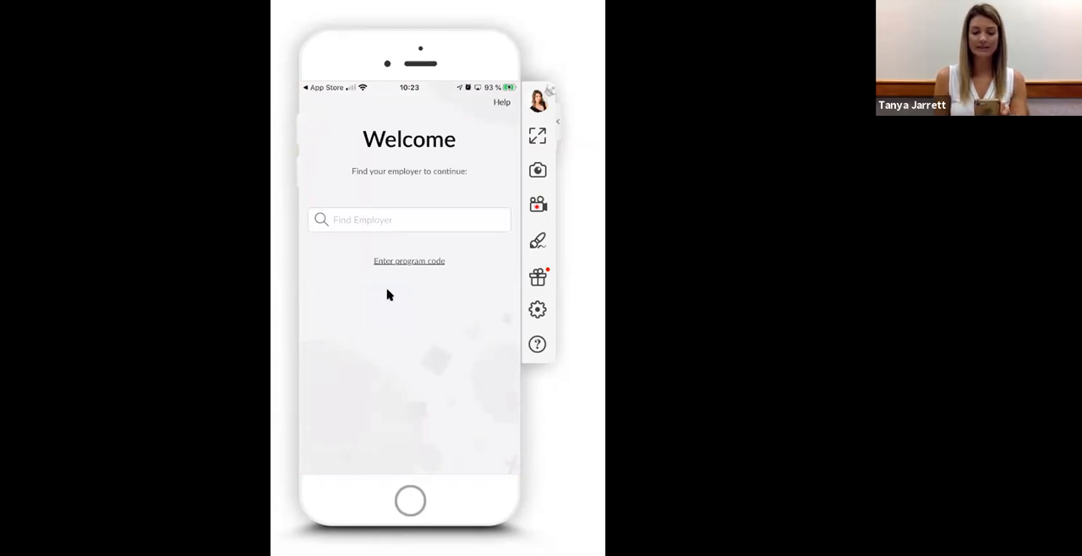
Enter program code LGH to reach the MyHealthyLiving sign-in screen.
{"action": "left_click", "coordinate": [409, 260]}
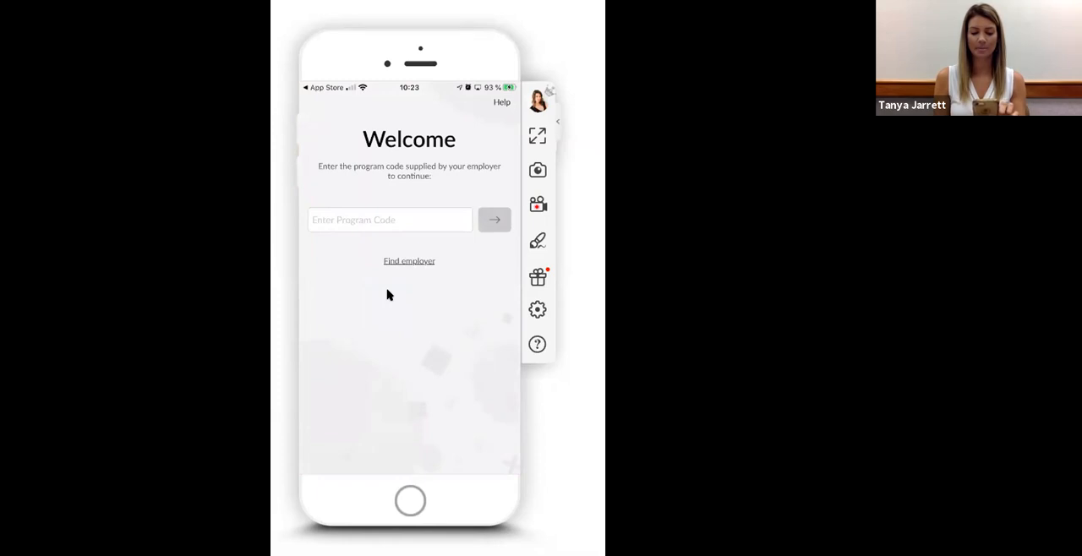
{"action": "left_click", "coordinate": [389, 220]}
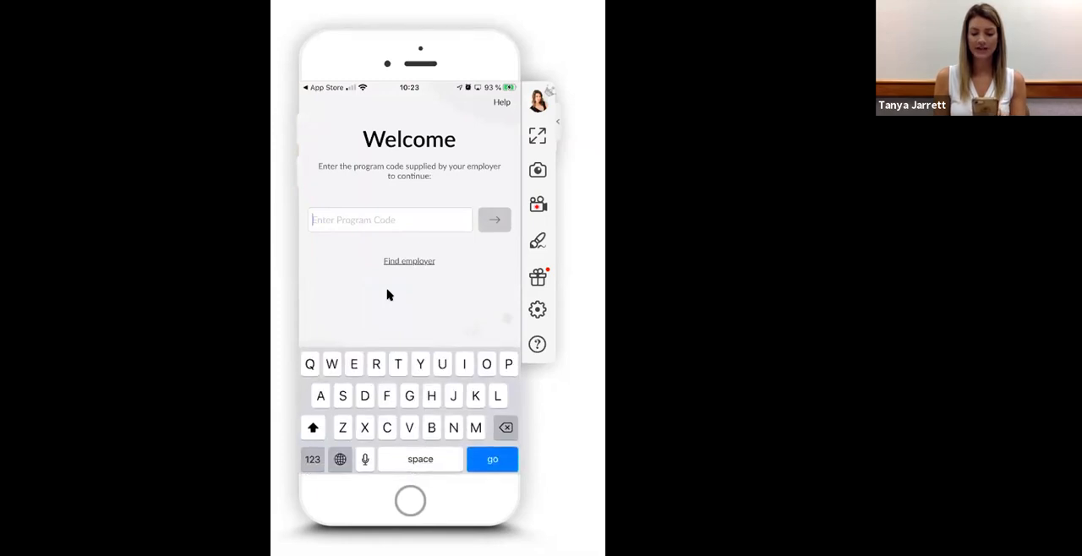
{"action": "type", "text": "LG"}
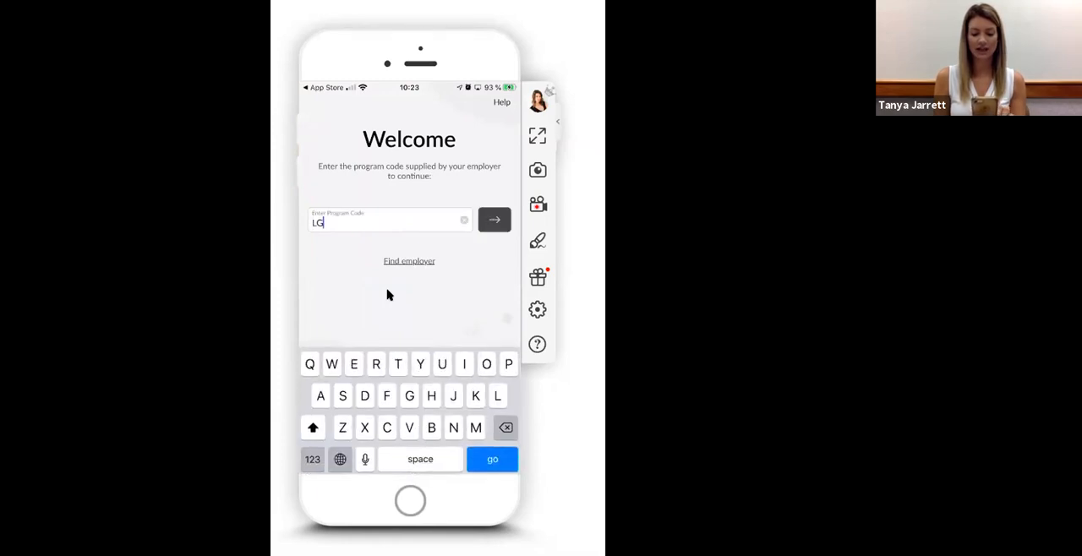
{"action": "type", "text": "H"}
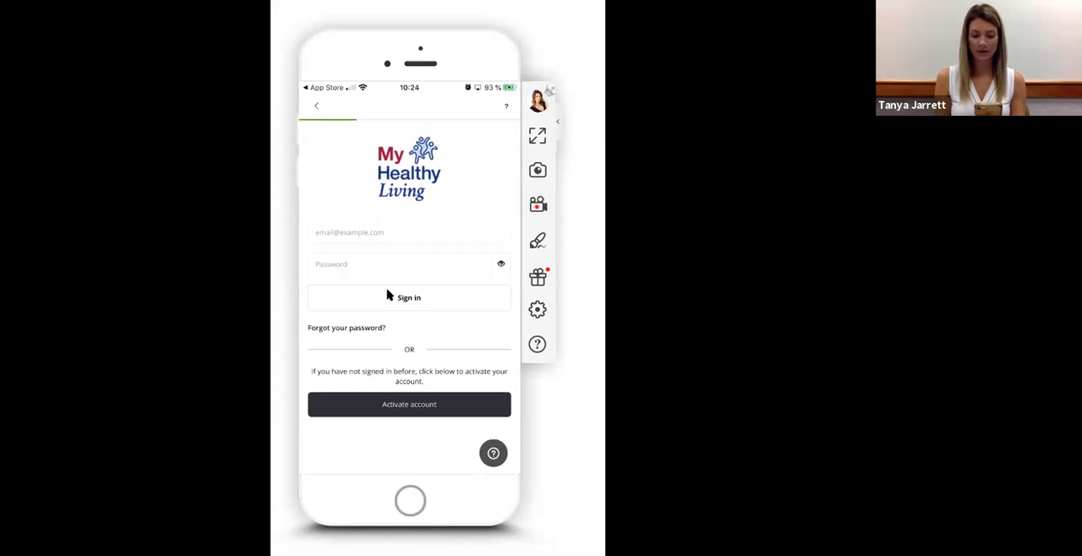
Start account activation and enter employee ID 202Test004.
{"action": "left_click", "coordinate": [409, 404]}
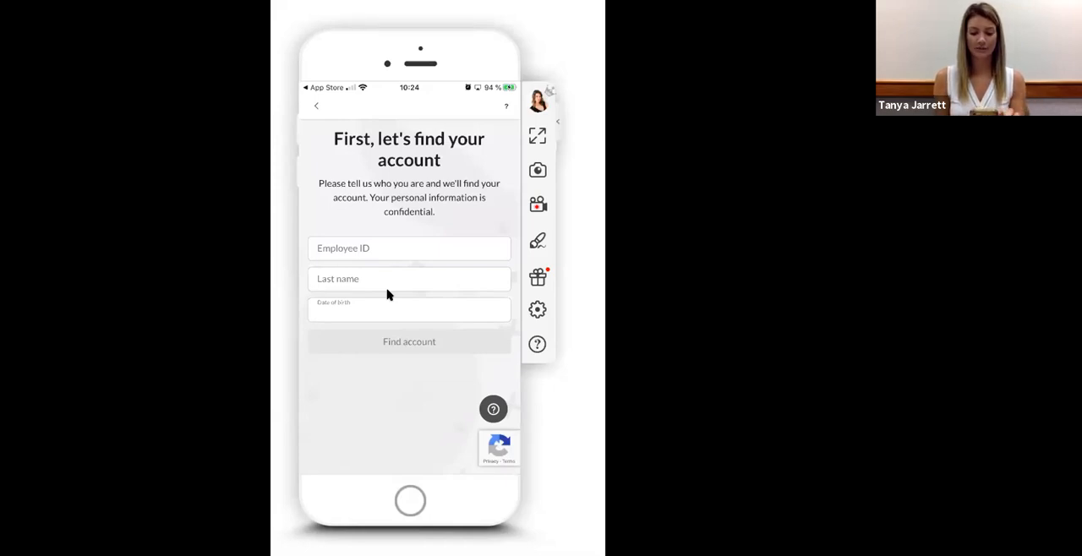
{"action": "left_click", "coordinate": [409, 248]}
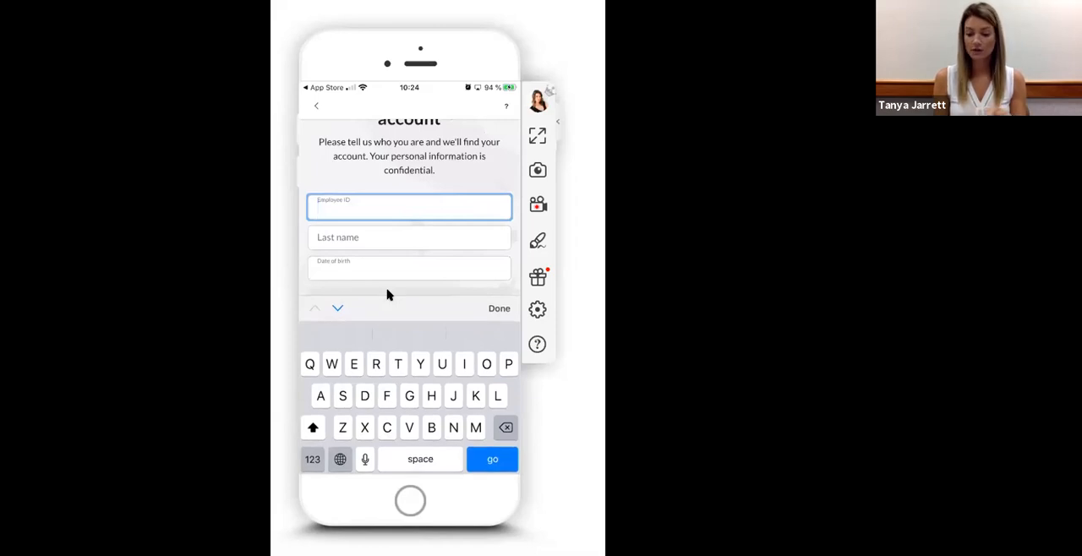
{"action": "left_click", "coordinate": [313, 459]}
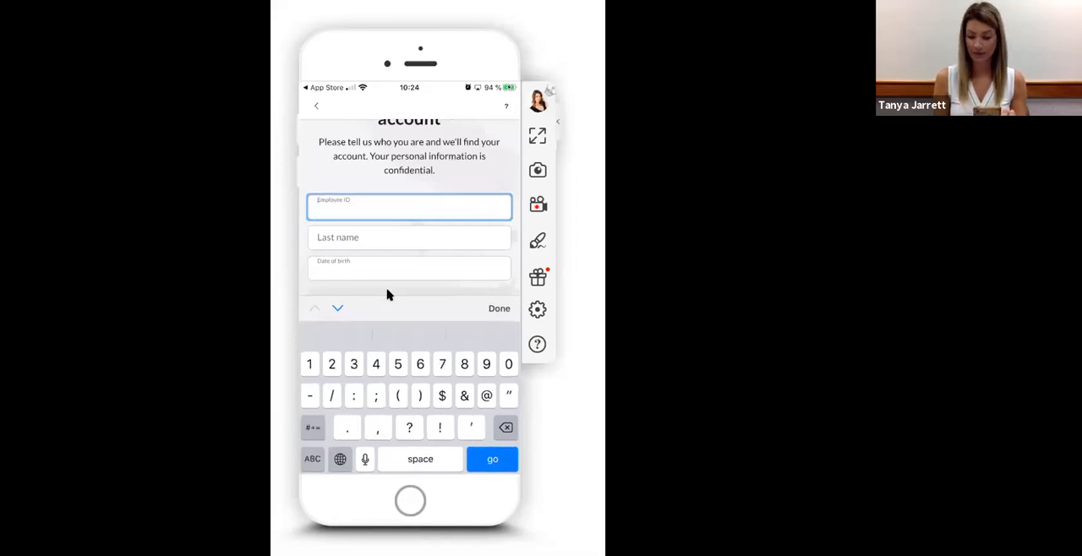
{"action": "type", "text": "20200615"}
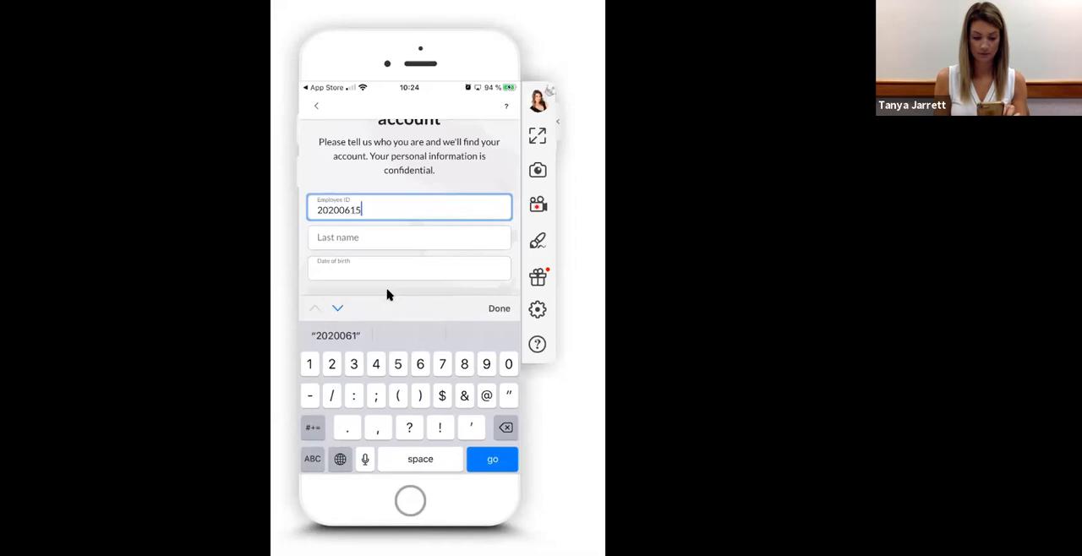
{"action": "type", "text": "Tes"}
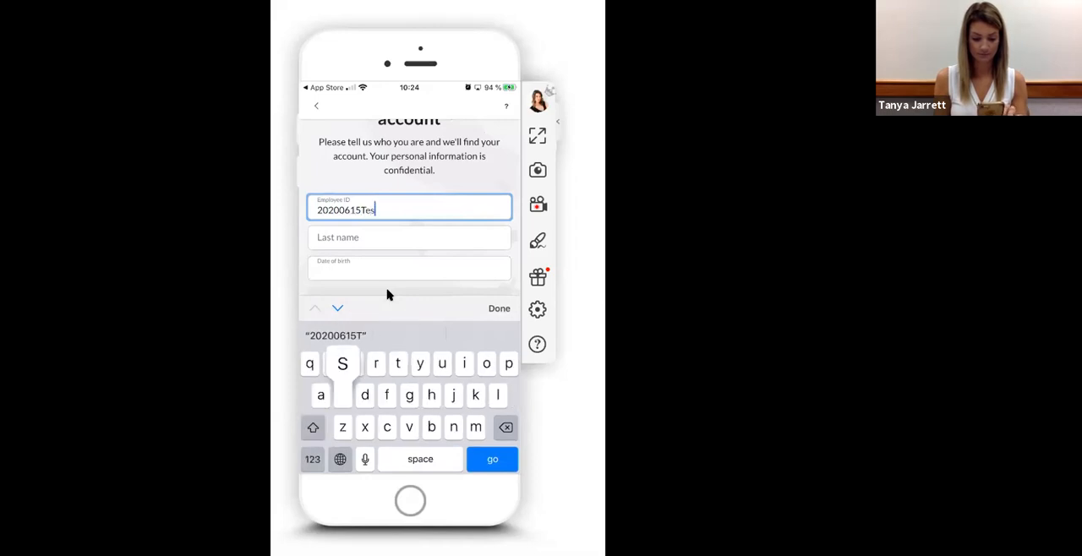
{"action": "type", "text": "t"}
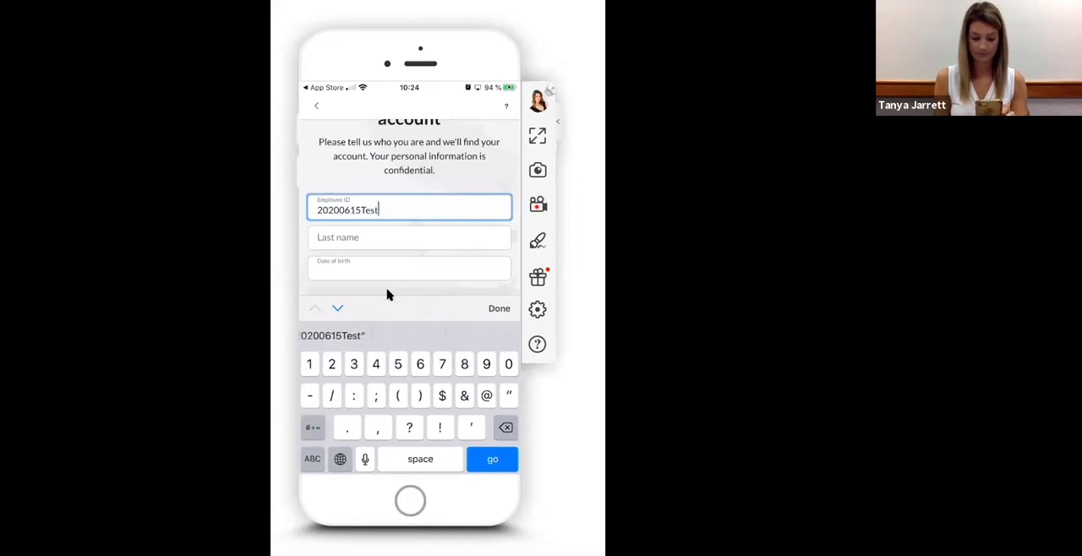
{"action": "type", "text": "002"}
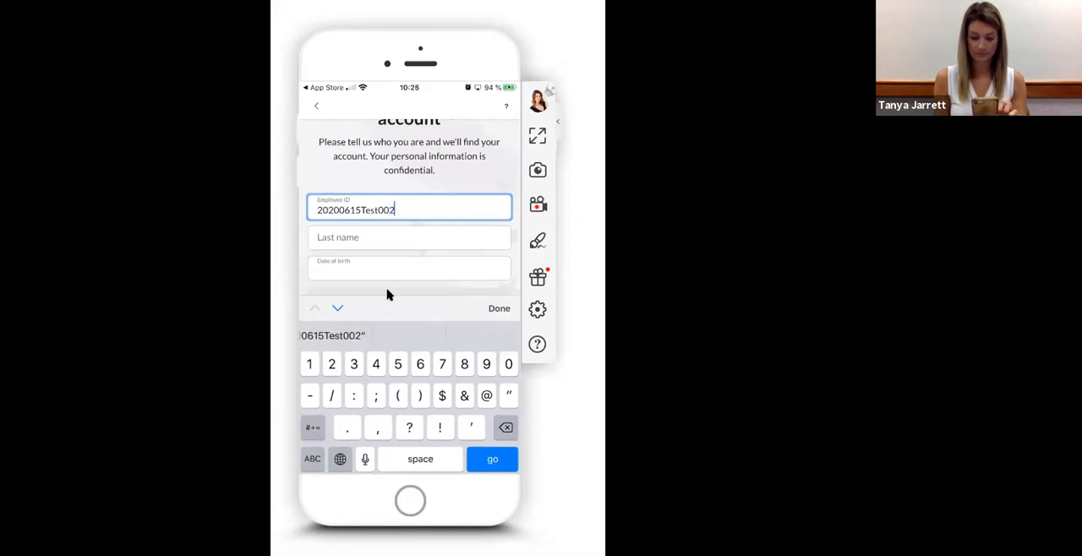
{"action": "type", "text": "4"}
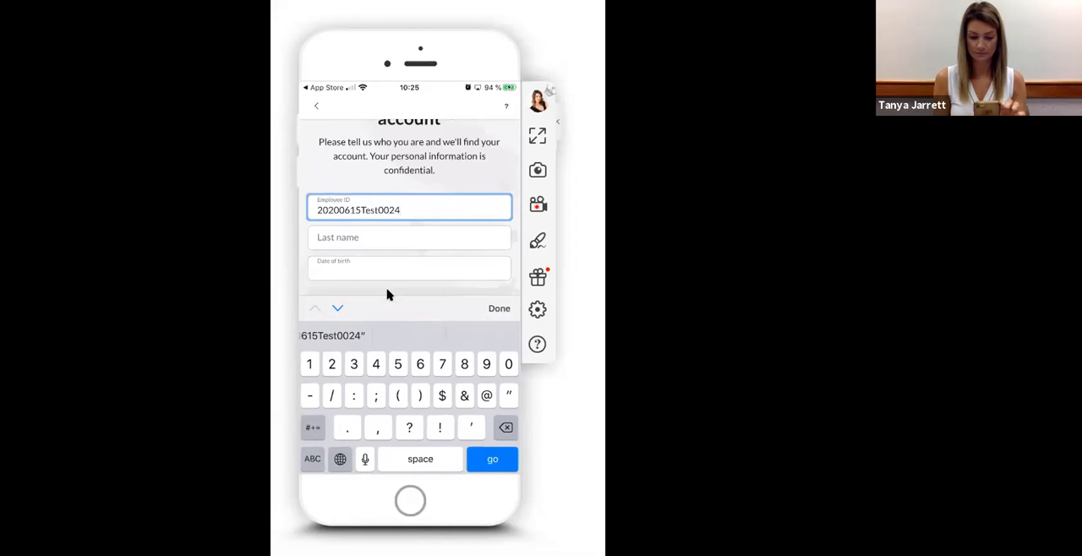
{"action": "left_click", "coordinate": [409, 238]}
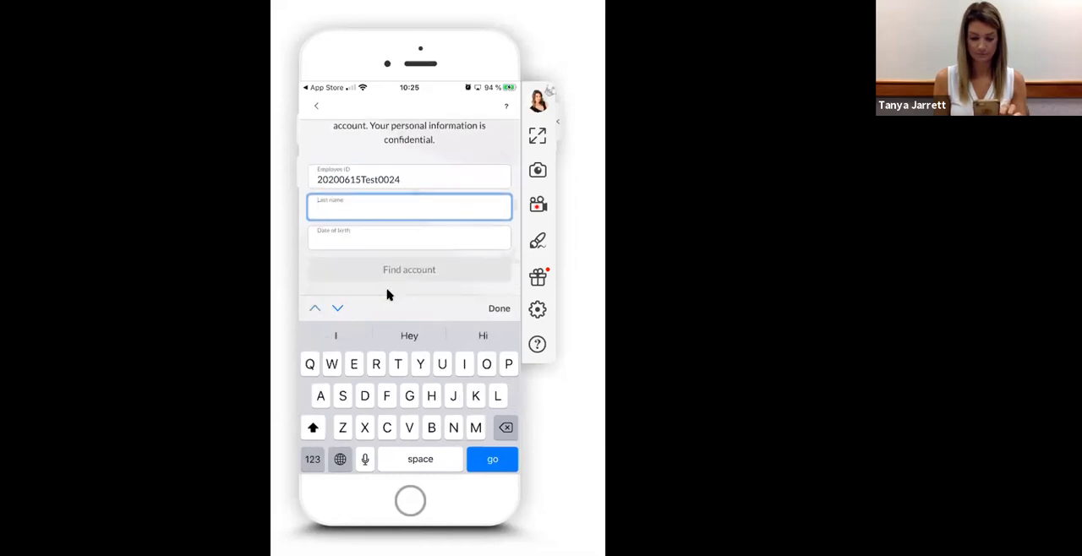
Enter last name 'testu' and birth date 7 November 1991, then find the account.
{"action": "type", "text": "testuser"}
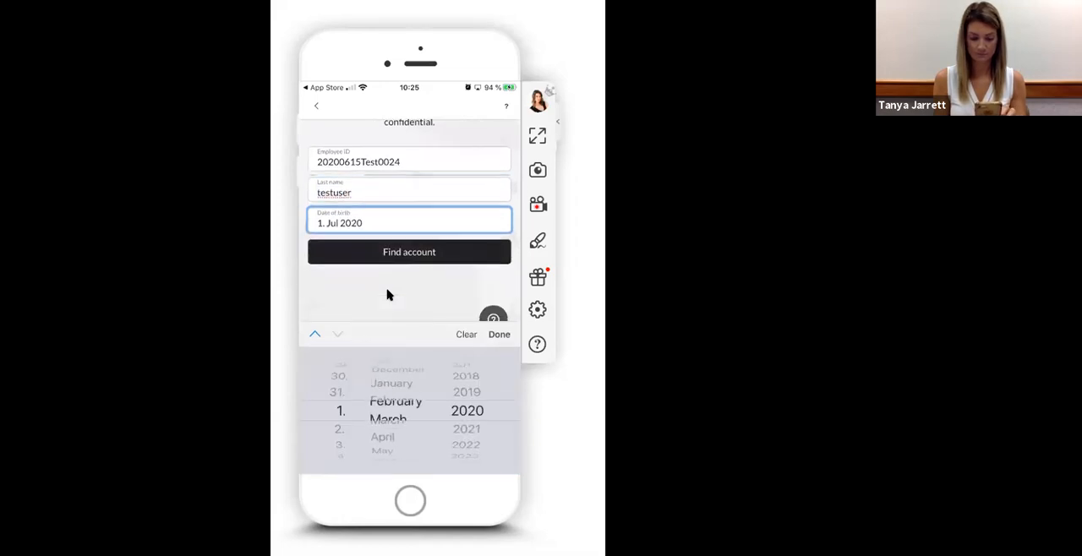
{"action": "scroll", "scroll_direction": "down", "scroll_amount": 3}
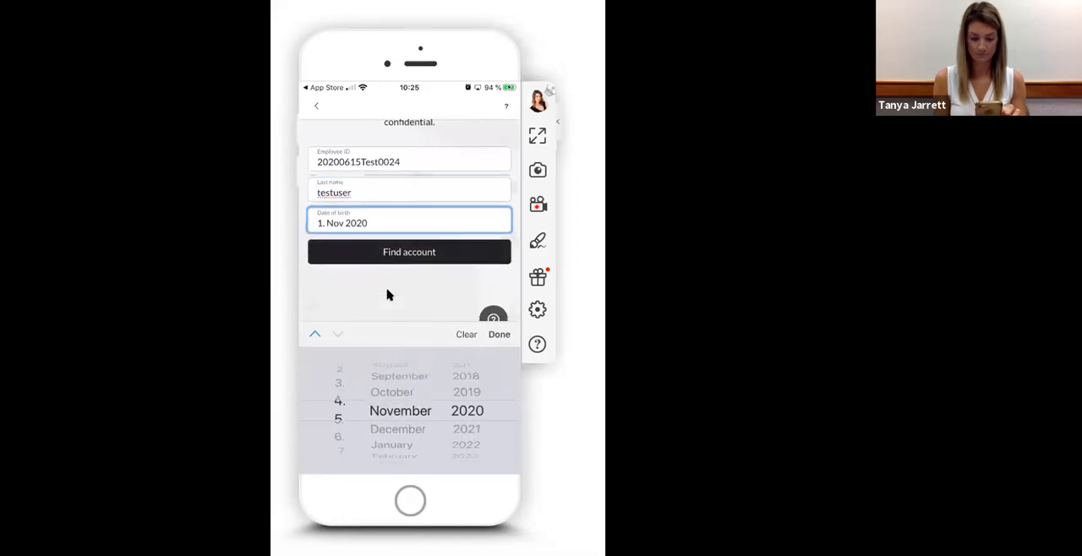
{"action": "scroll", "scroll_direction": "down", "scroll_amount": 3}
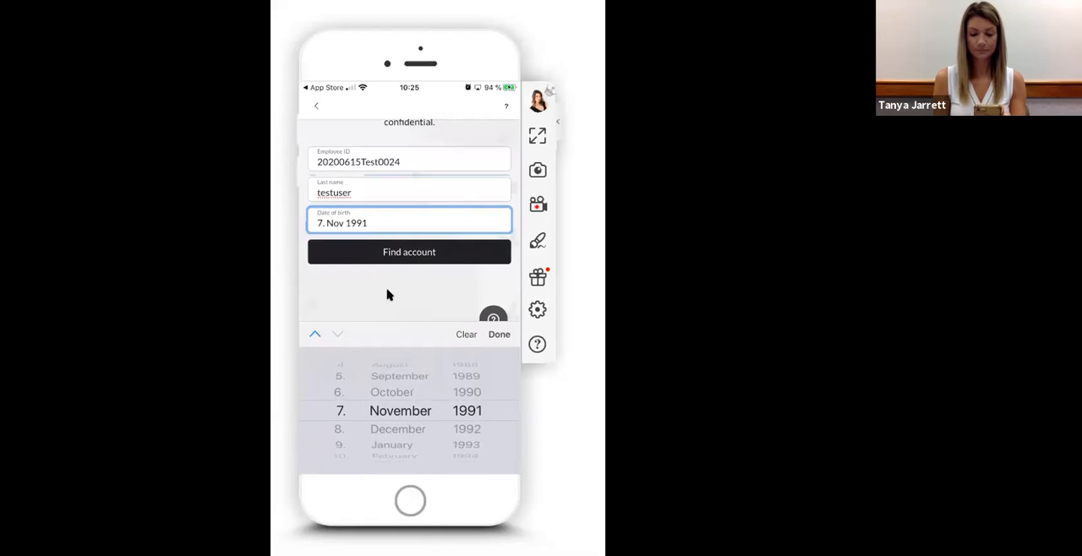
{"action": "left_click", "coordinate": [499, 334]}
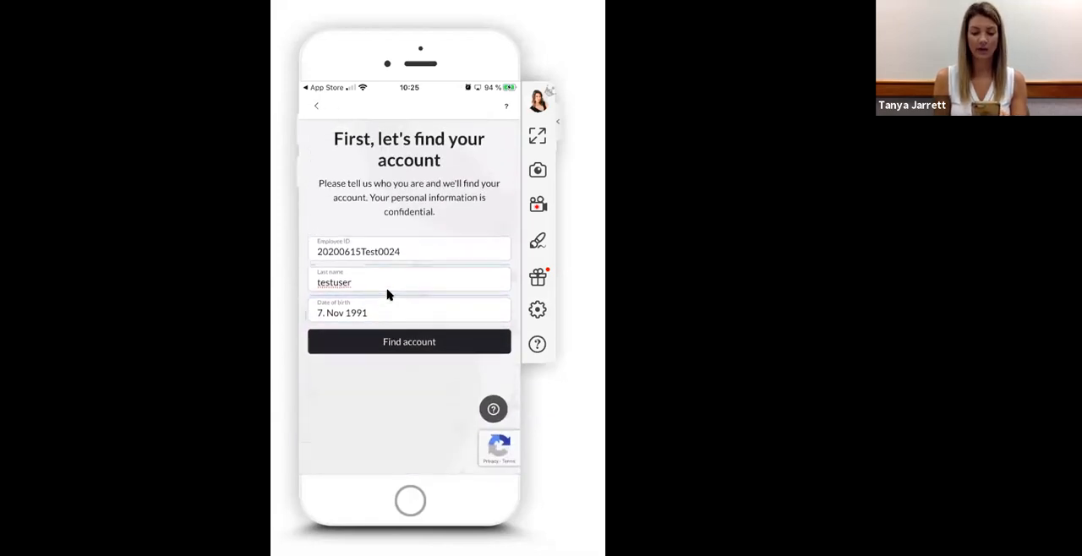
{"action": "left_click", "coordinate": [408, 342]}
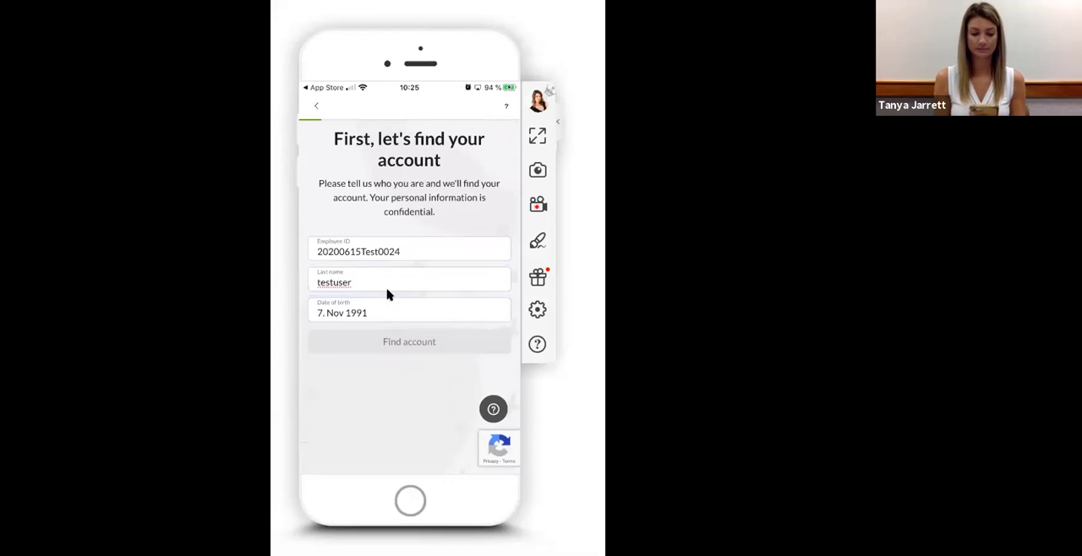
{"action": "left_click", "coordinate": [410, 341]}
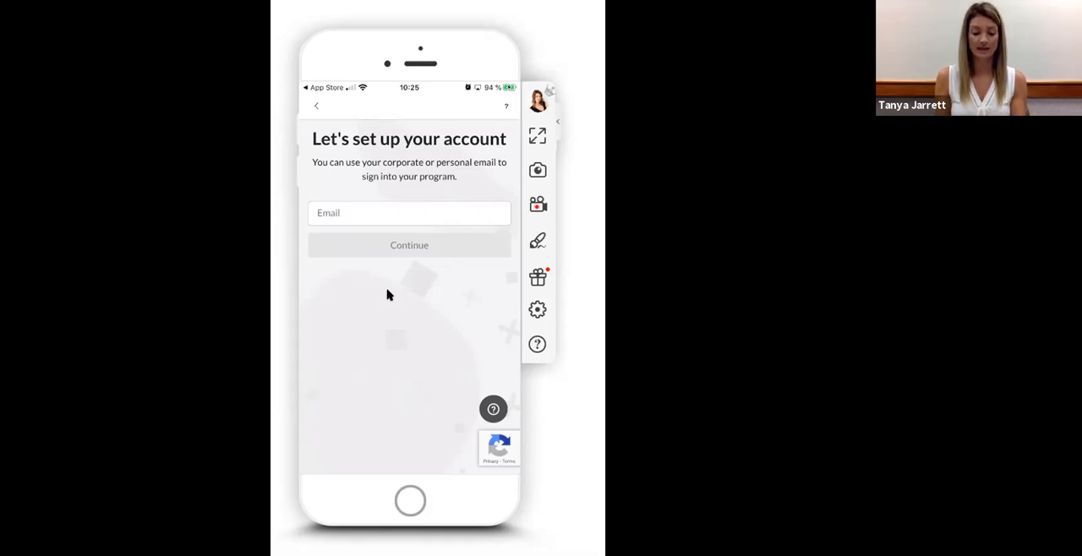
Enter the work email address starting 'TestTestuser@lgh.' and continue.
{"action": "left_click", "coordinate": [409, 212]}
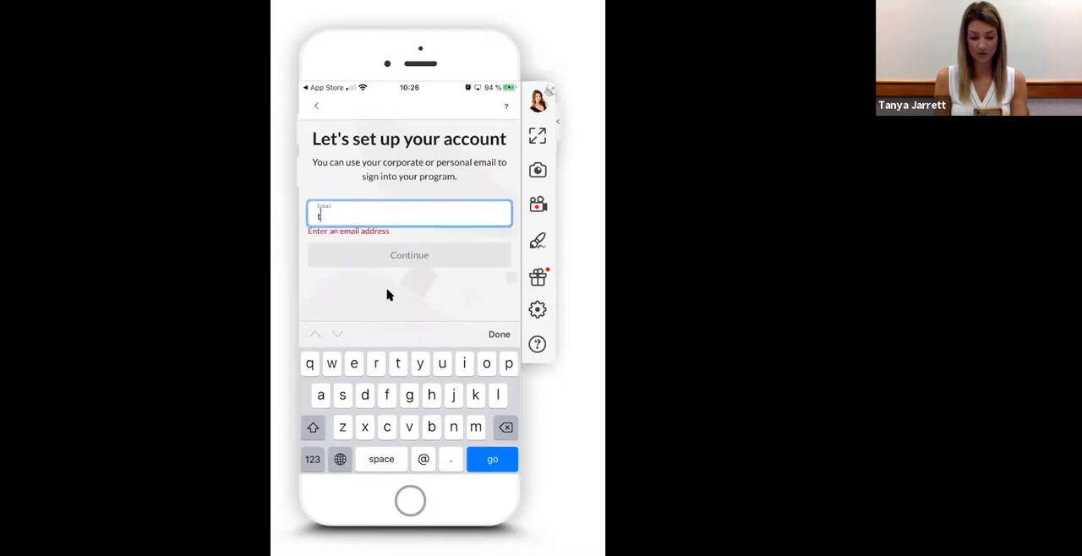
{"action": "type", "text": "Test"}
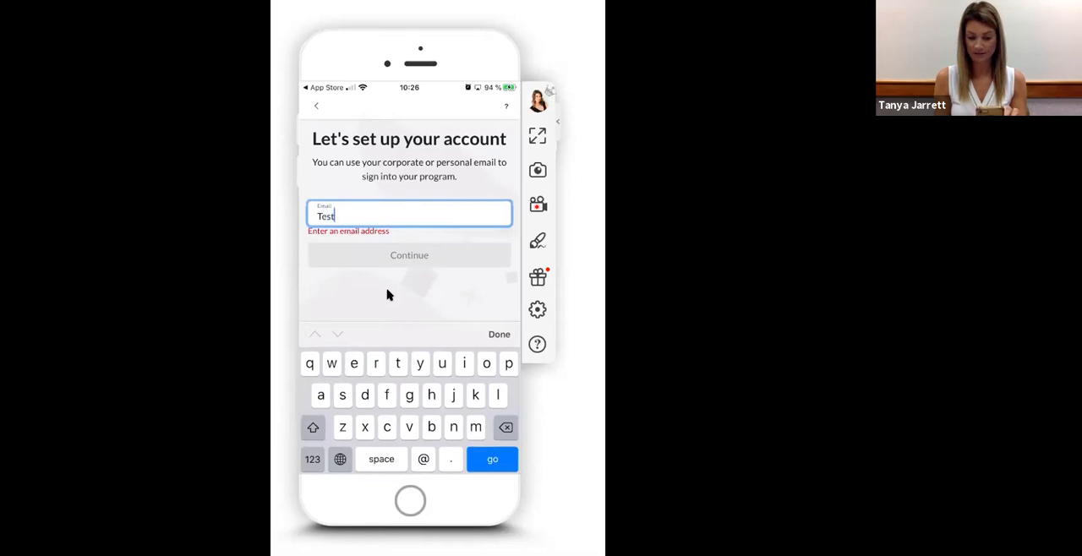
{"action": "left_click", "coordinate": [312, 459]}
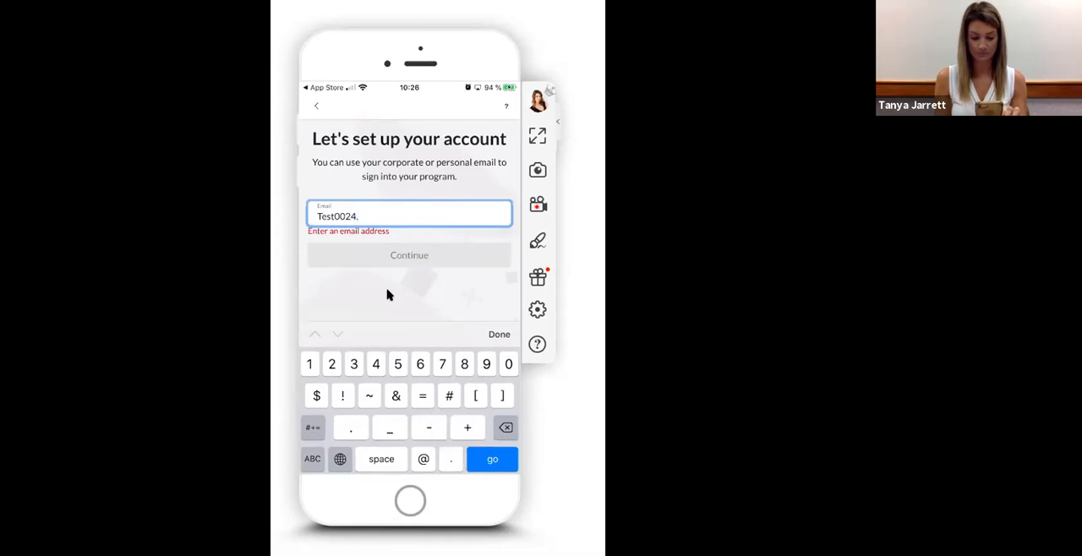
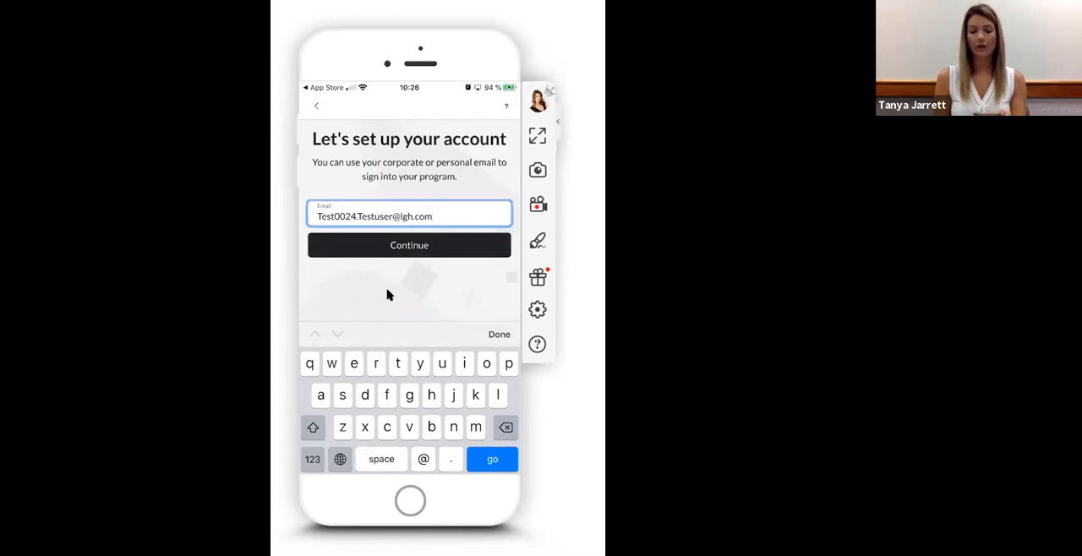
{"action": "left_click", "coordinate": [409, 246]}
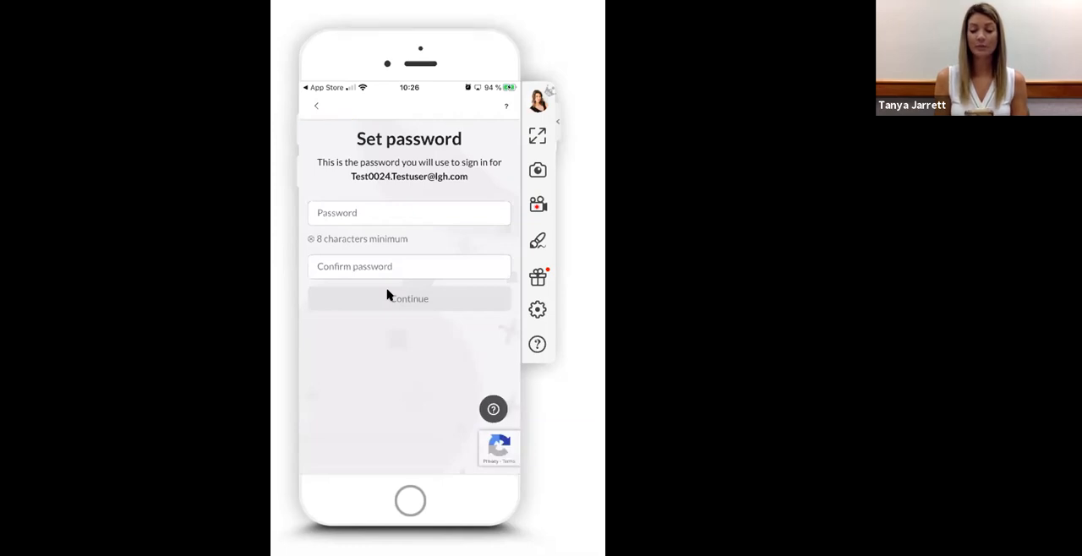
Enter a new password, confirm it, and submit it.
{"action": "left_click", "coordinate": [409, 212]}
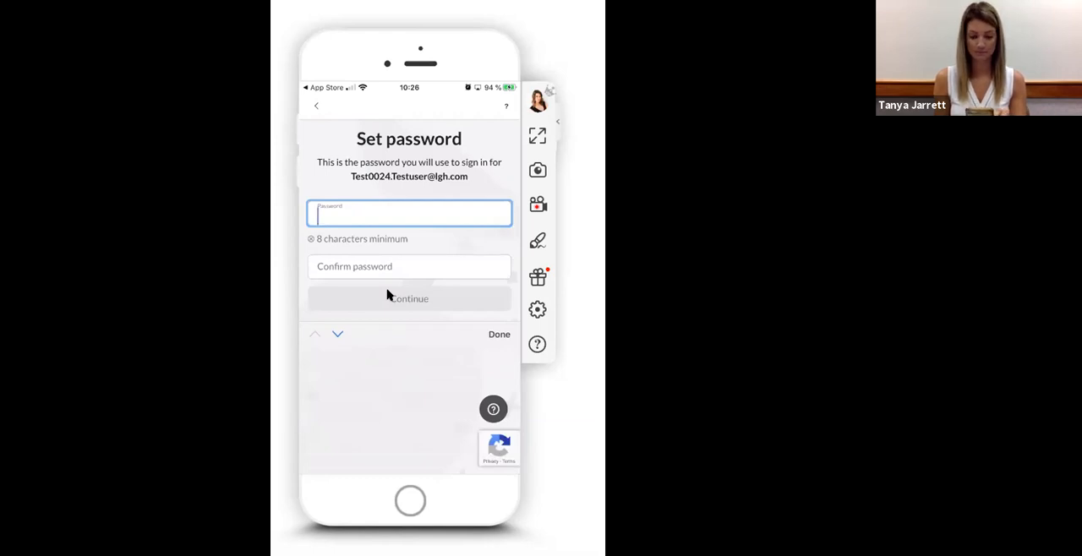
{"action": "type", "text": "•••s"}
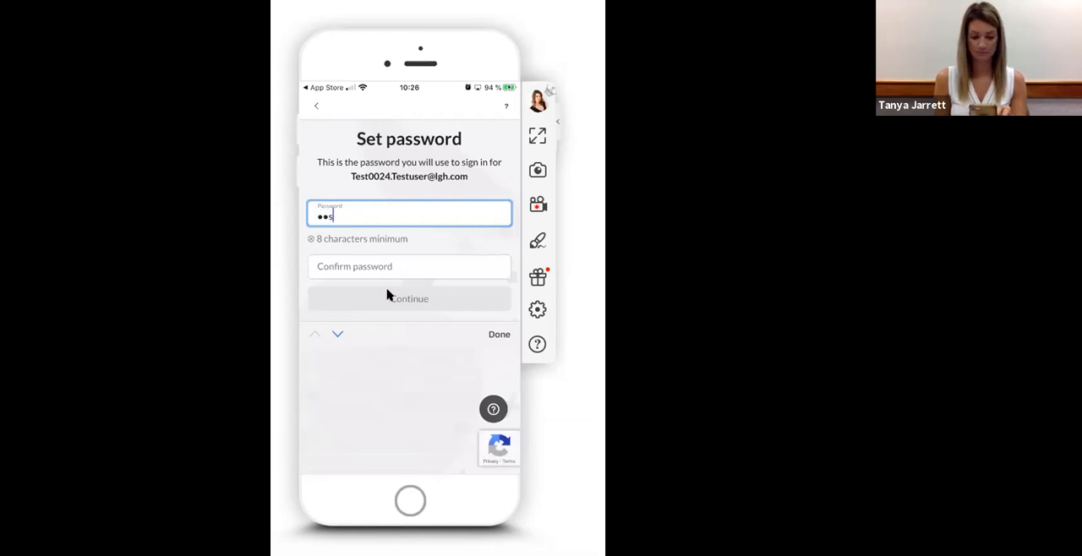
{"action": "type", "text": "t"}
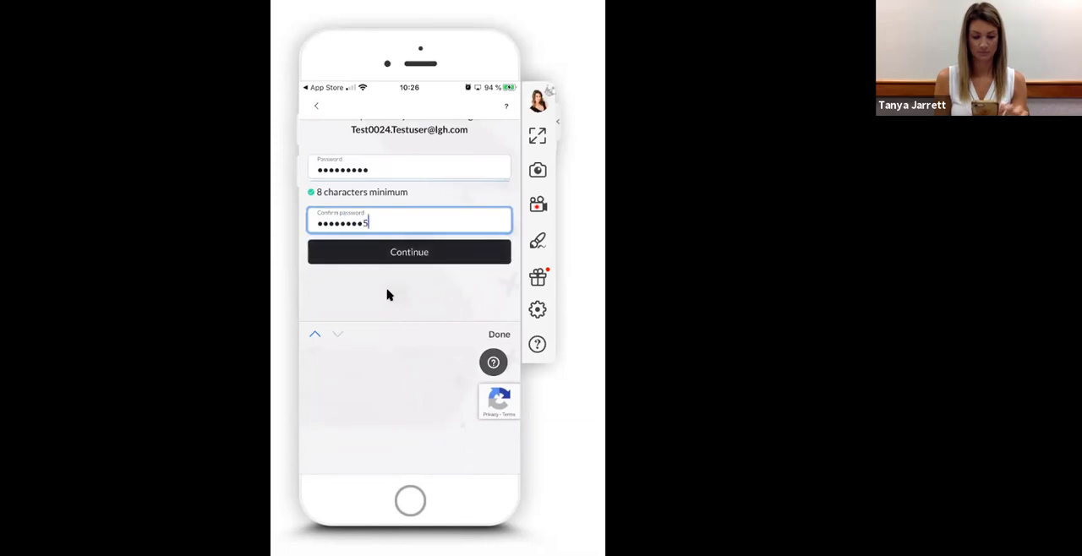
{"action": "key", "text": "Backspace"}
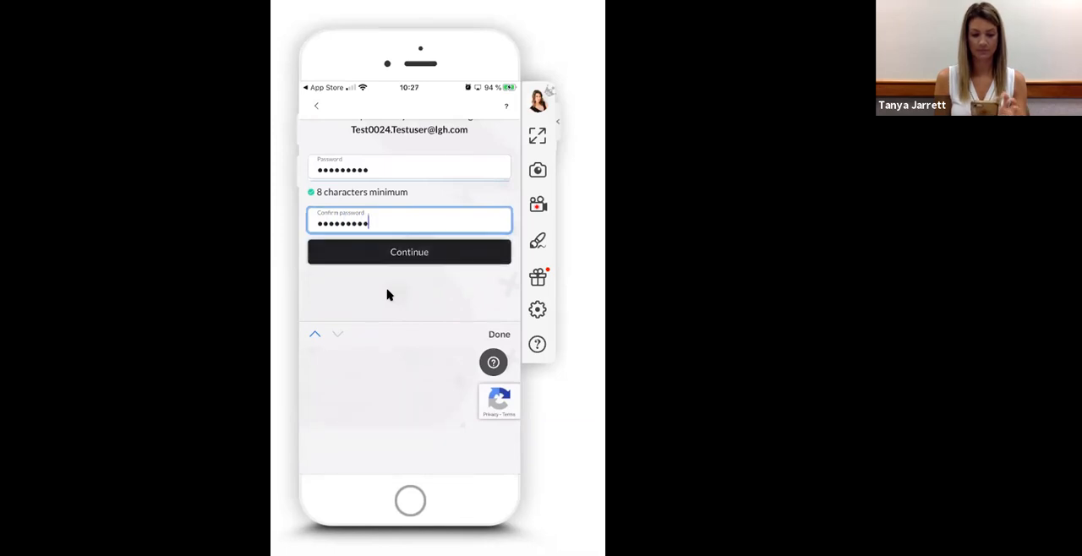
{"action": "left_click", "coordinate": [409, 252]}
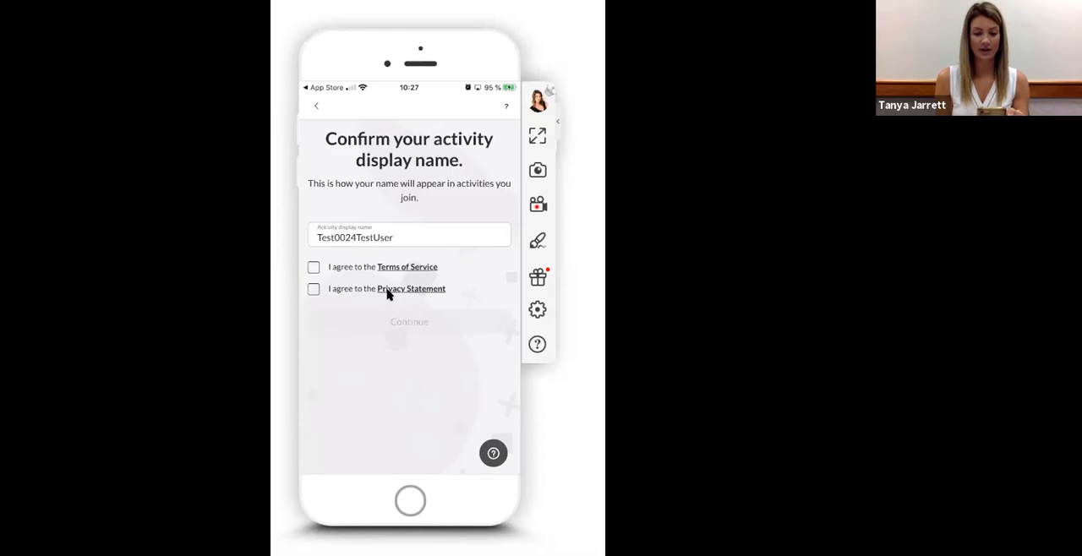
Agree to the Terms of Service and Privacy Statement and accept the display name.
{"action": "left_click", "coordinate": [313, 267]}
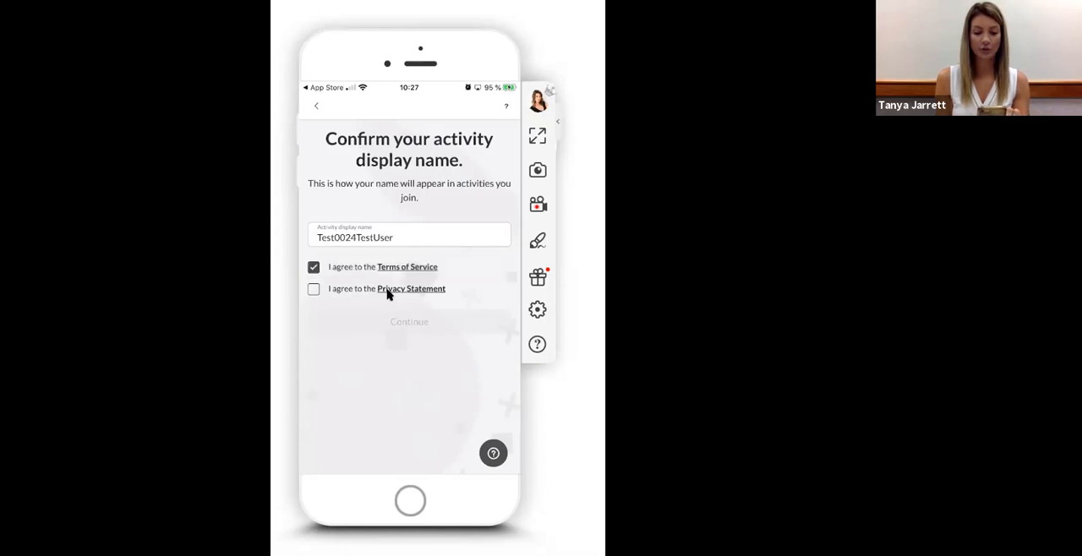
{"action": "left_click", "coordinate": [314, 288]}
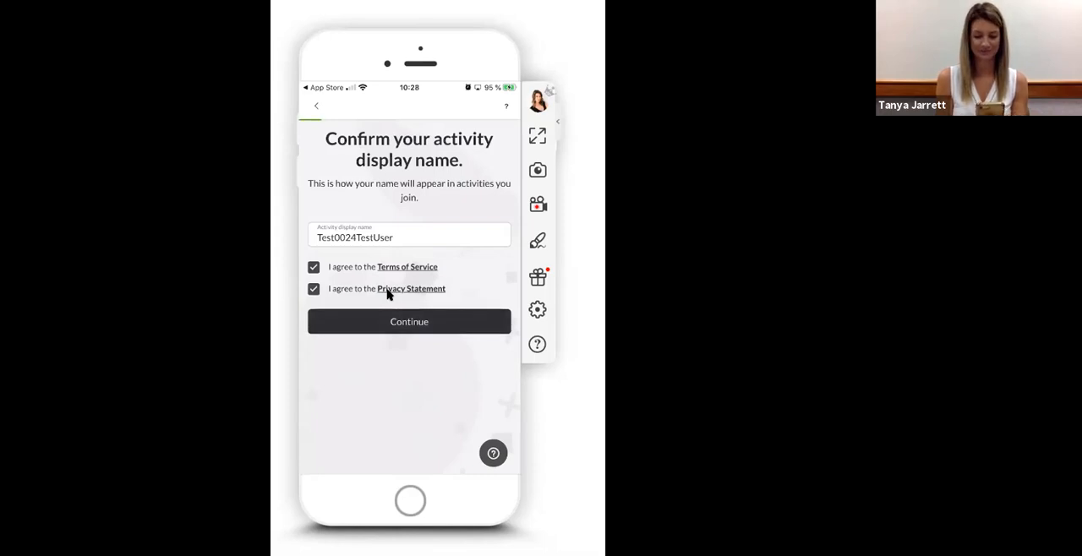
{"action": "left_click", "coordinate": [409, 322]}
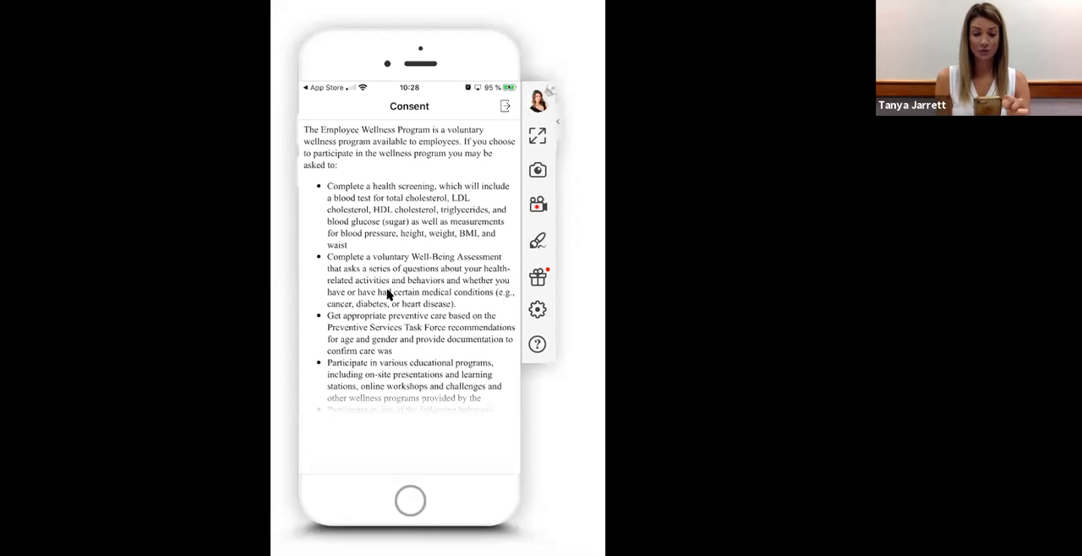
Read through the wellness program Consent notice, agree to it, and continue.
{"action": "scroll", "scroll_direction": "down", "scroll_amount": 3}
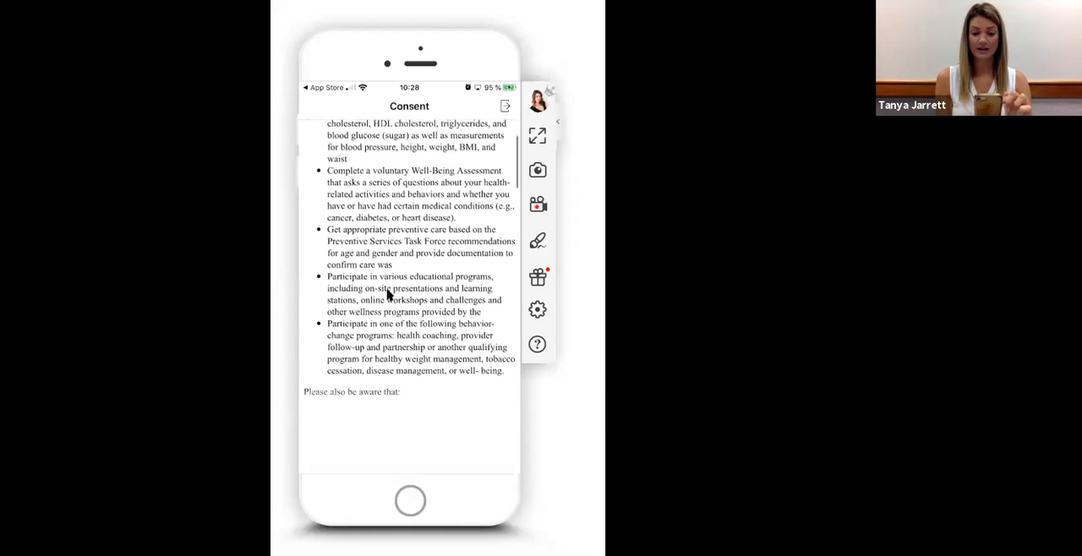
{"action": "scroll", "scroll_direction": "down", "scroll_amount": 3}
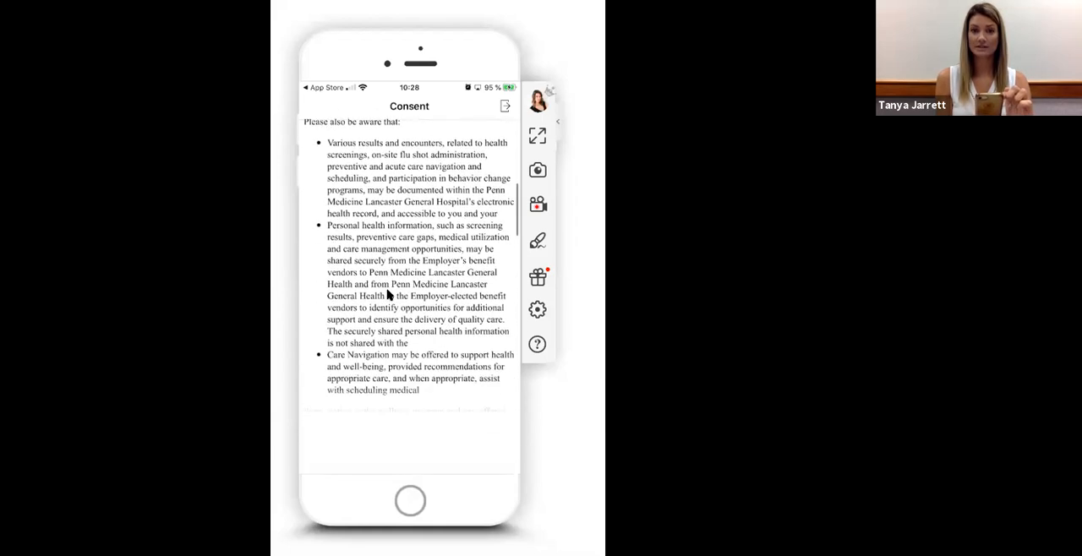
{"action": "scroll", "scroll_direction": "down", "scroll_amount": 3}
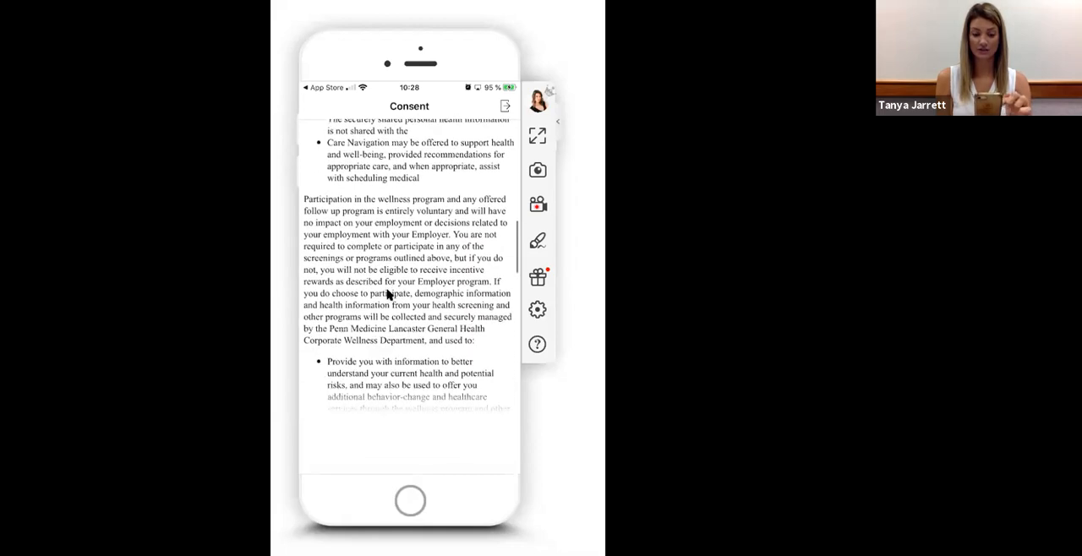
{"action": "scroll", "scroll_direction": "down", "scroll_amount": 3}
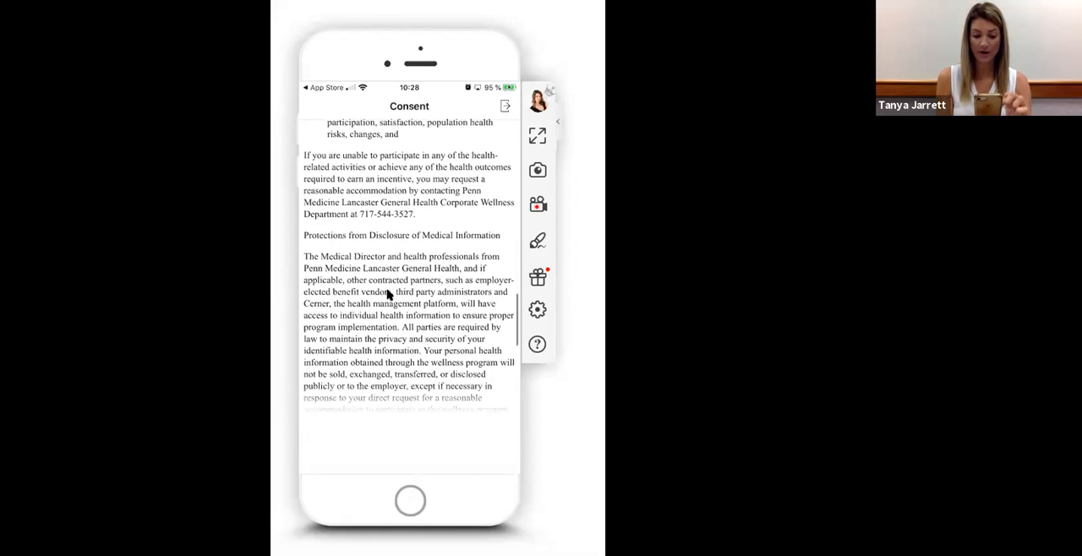
{"action": "scroll", "scroll_direction": "down", "scroll_amount": 3}
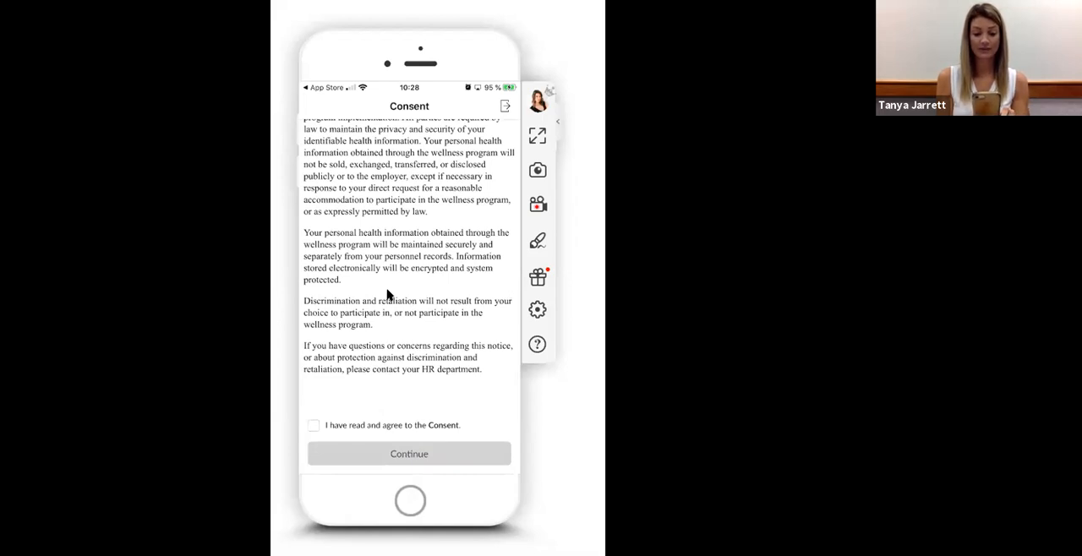
{"action": "left_click", "coordinate": [314, 426]}
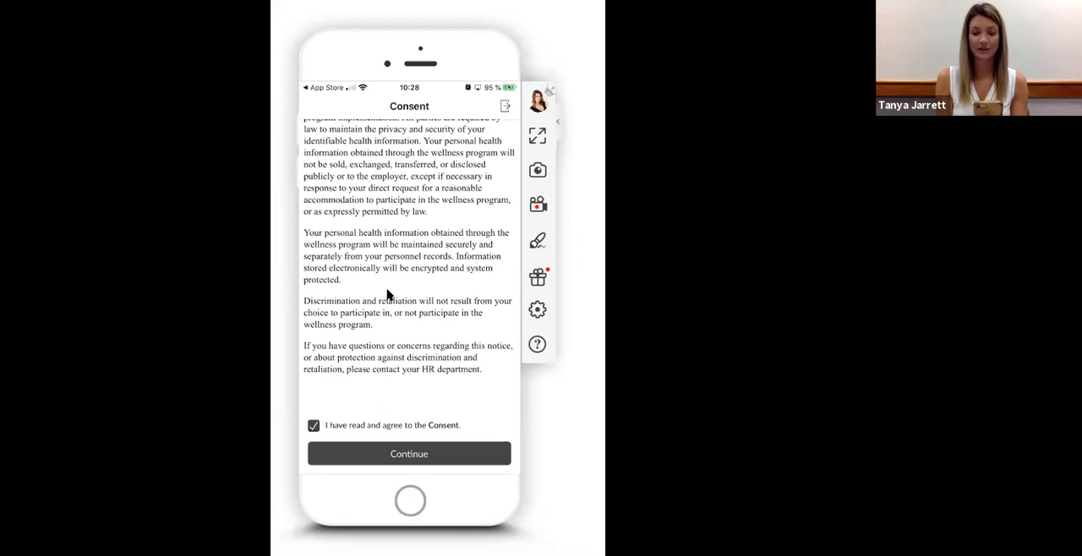
{"action": "left_click", "coordinate": [314, 425]}
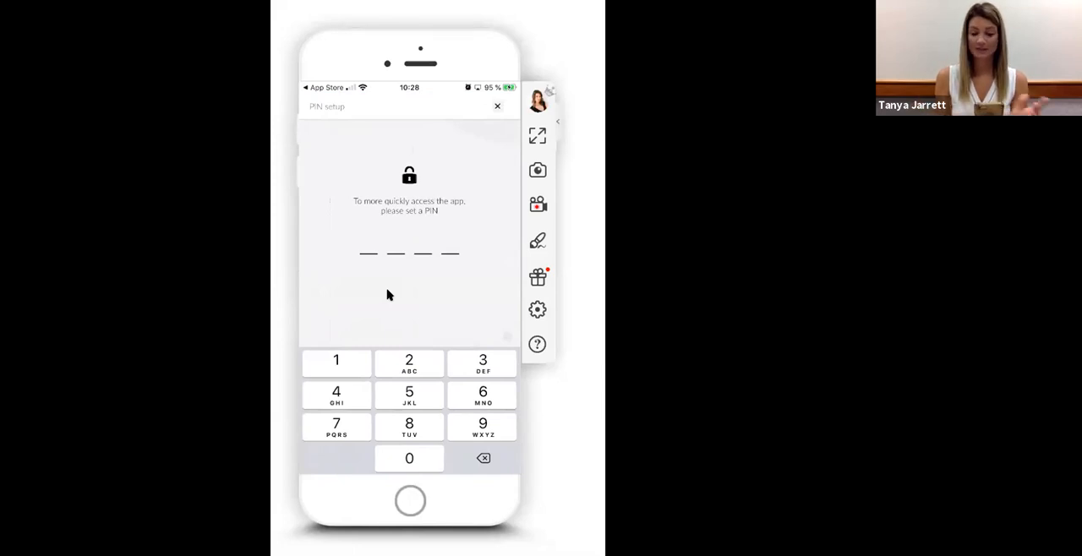
Set a four-digit PIN and re-enter it to confirm.
{"action": "left_click", "coordinate": [483, 360]}
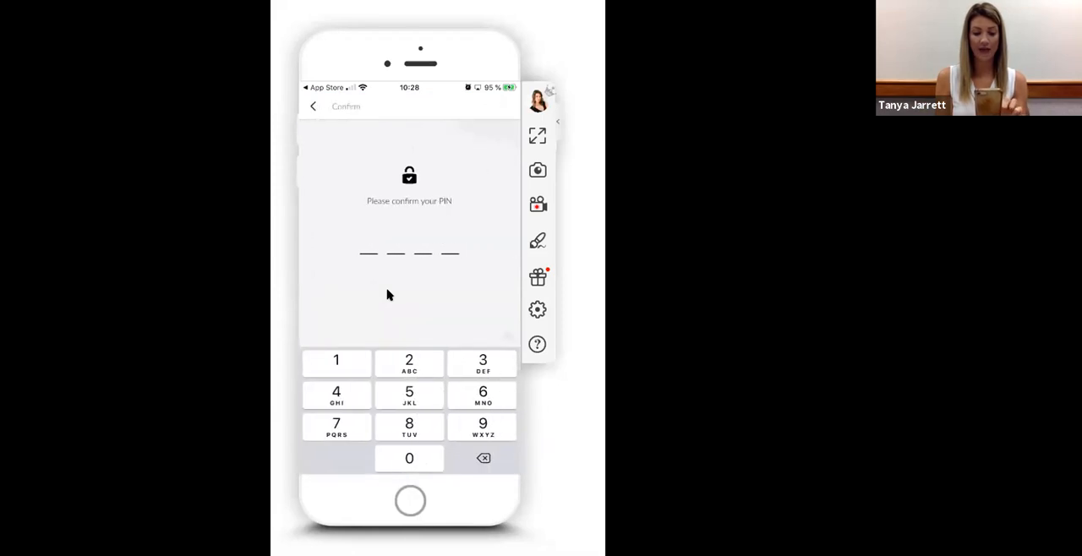
{"action": "left_click", "coordinate": [483, 363]}
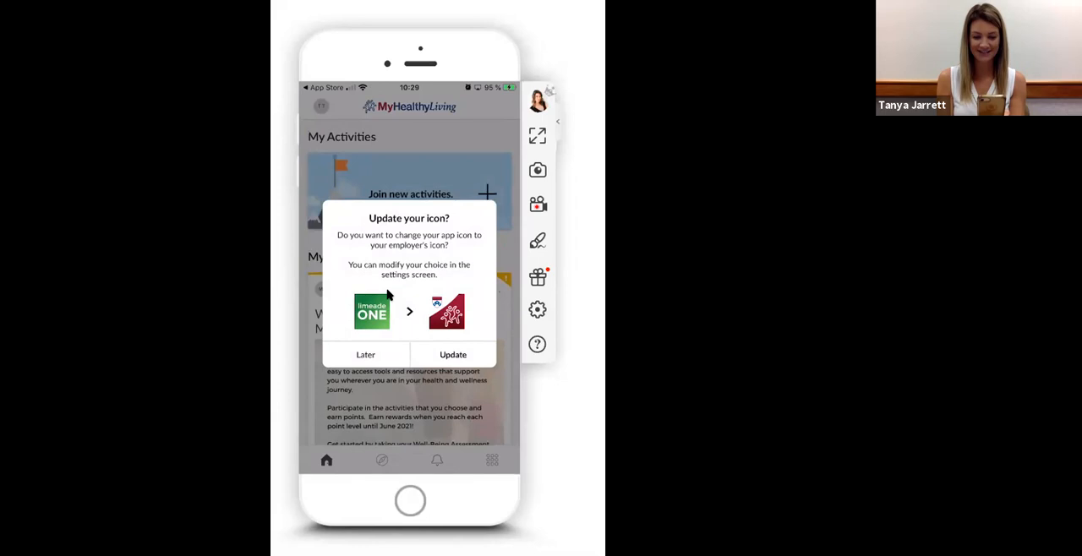
Switch to the employer's app icon and answer the push notifications prompt.
{"action": "left_click", "coordinate": [453, 354]}
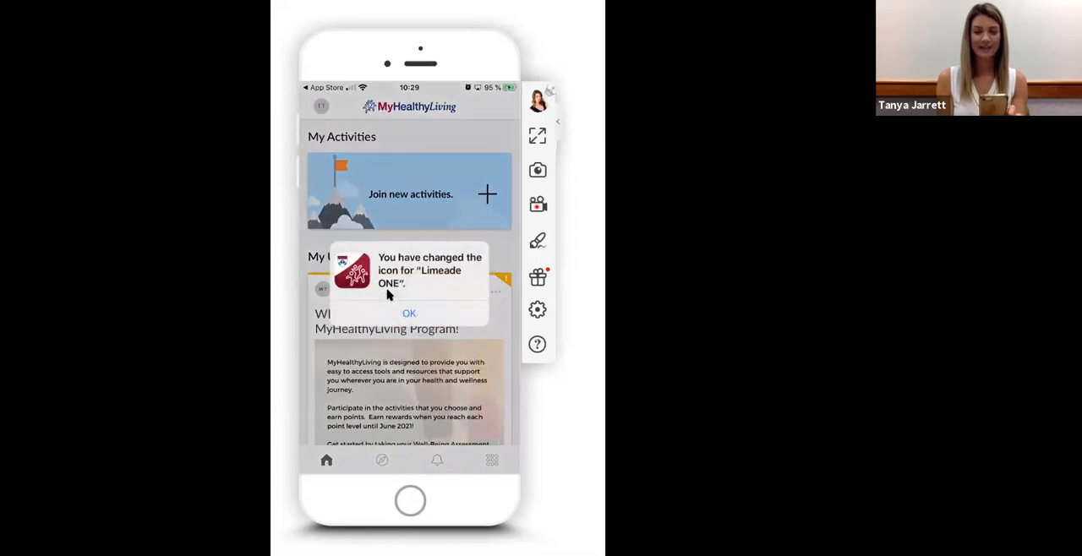
{"action": "left_click", "coordinate": [409, 313]}
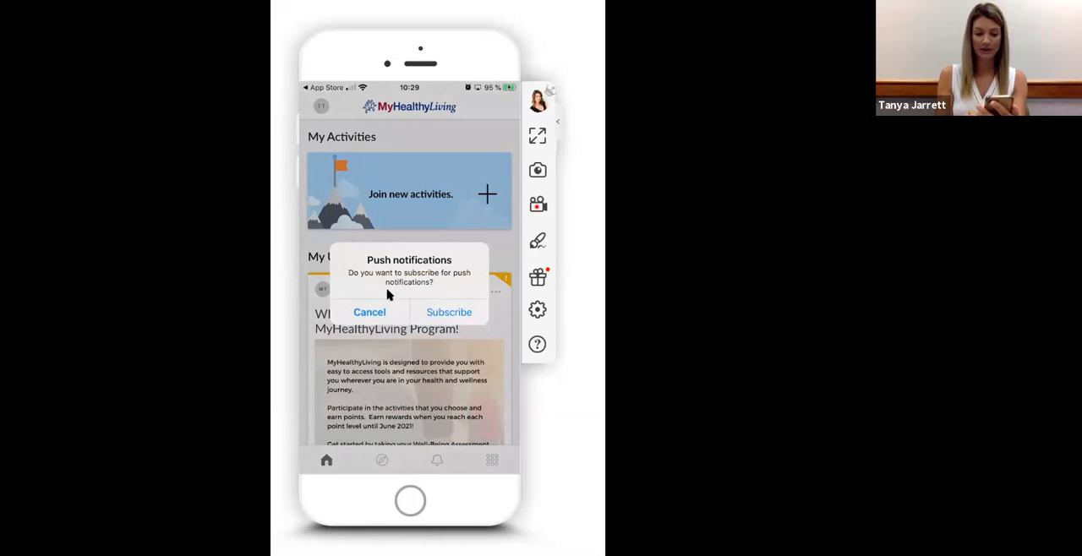
{"action": "left_click", "coordinate": [449, 312]}
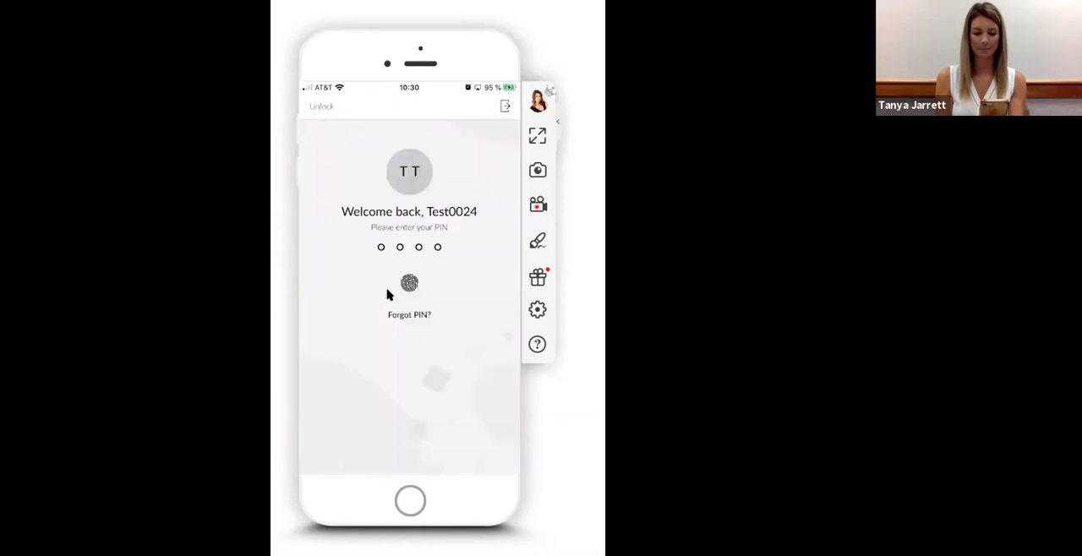
Unlock the reopened Limeade ONE app by entering the PIN on the welcome back screen.
{"action": "left_click", "coordinate": [409, 283]}
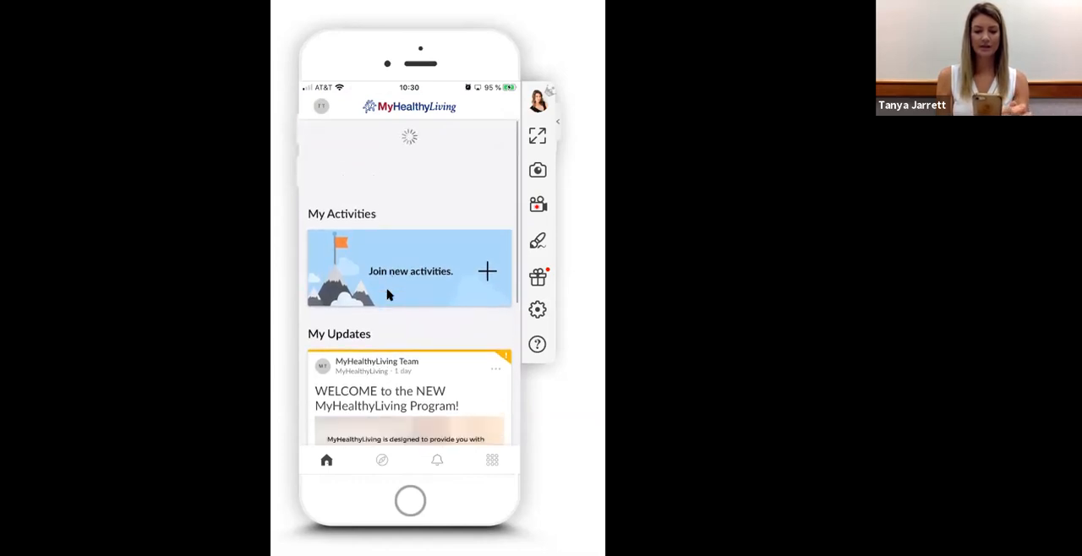
Scroll the MyHealthyLiving home feed, then go to the Discover compass tab.
{"action": "scroll", "scroll_direction": "down", "scroll_amount": 3}
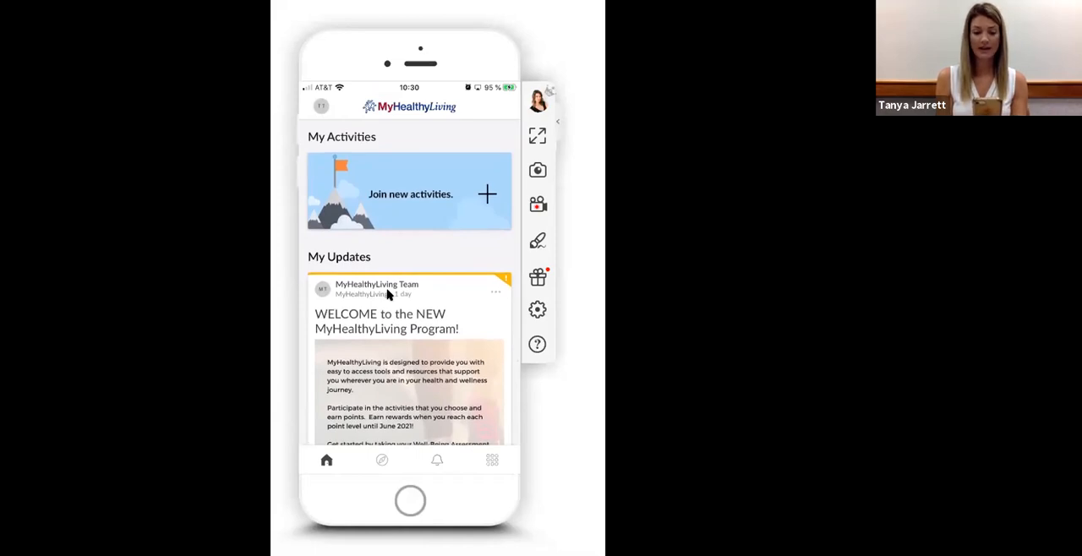
{"action": "left_click", "coordinate": [381, 460]}
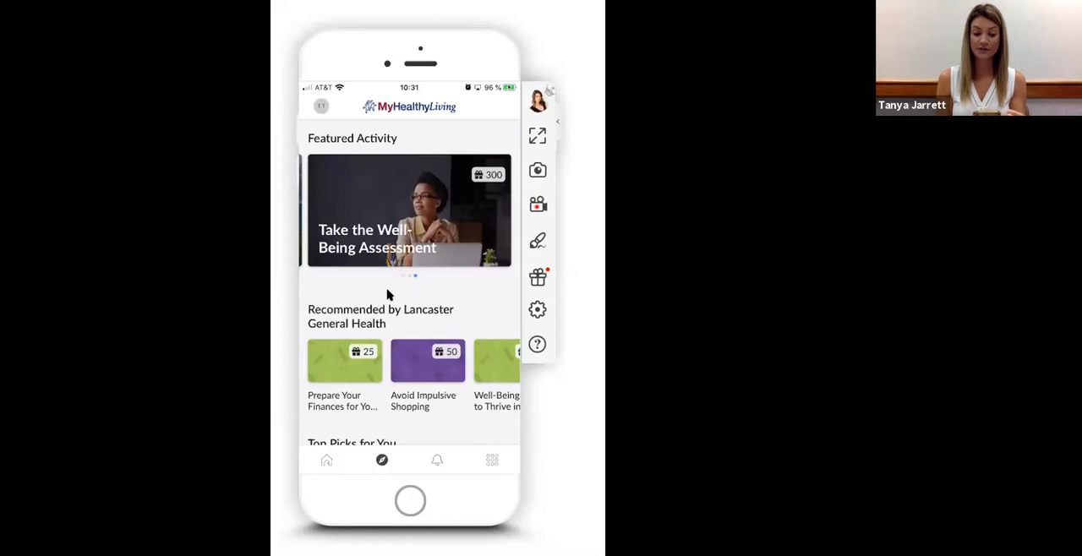
Browse the Discover carousels down to Top Picks, then switch to the Total Rewards grid tab.
{"action": "scroll", "scroll_direction": "down", "scroll_amount": 3}
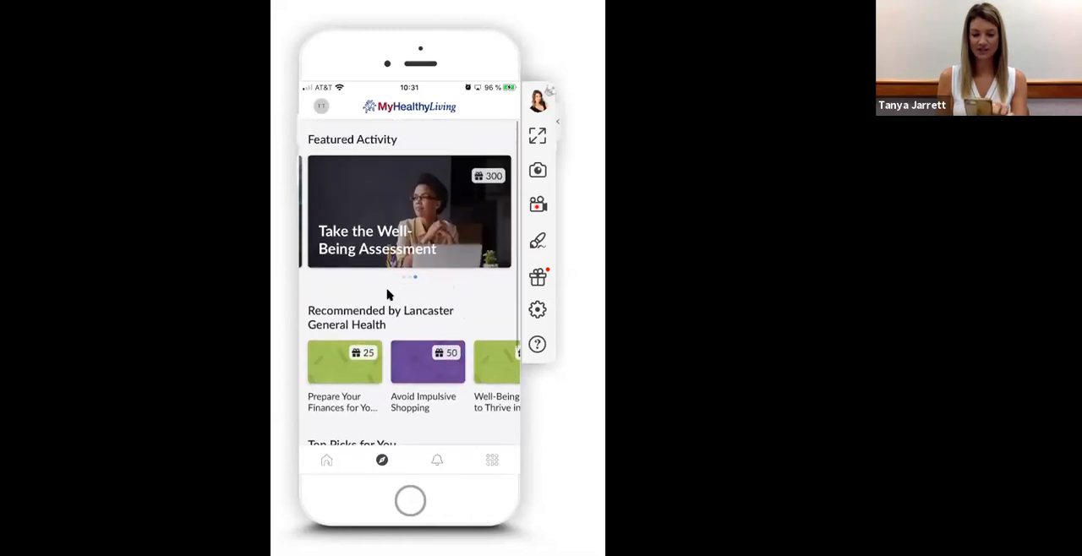
{"action": "scroll", "scroll_direction": "down", "scroll_amount": 3}
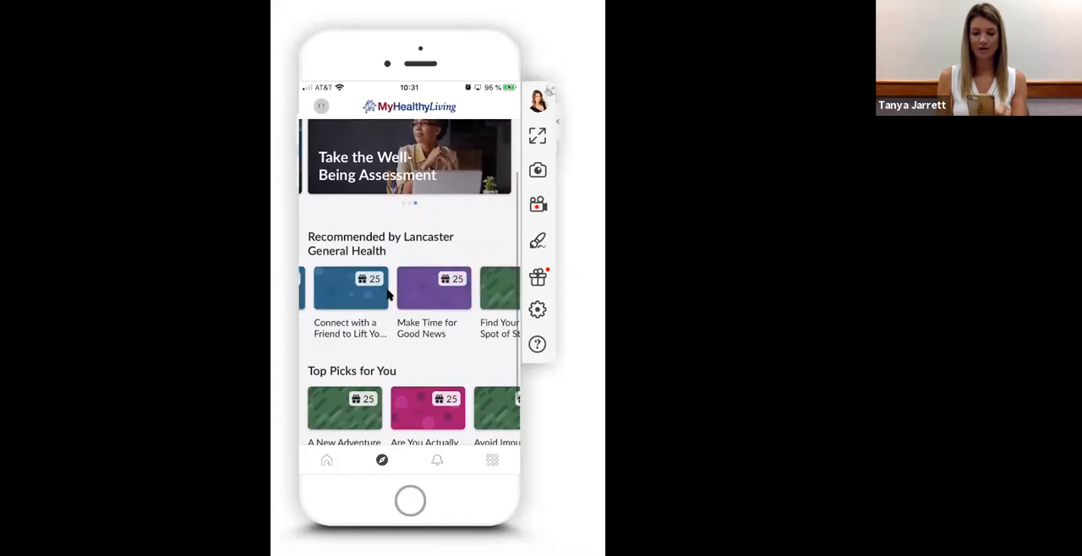
{"action": "scroll", "scroll_direction": "down", "scroll_amount": 3}
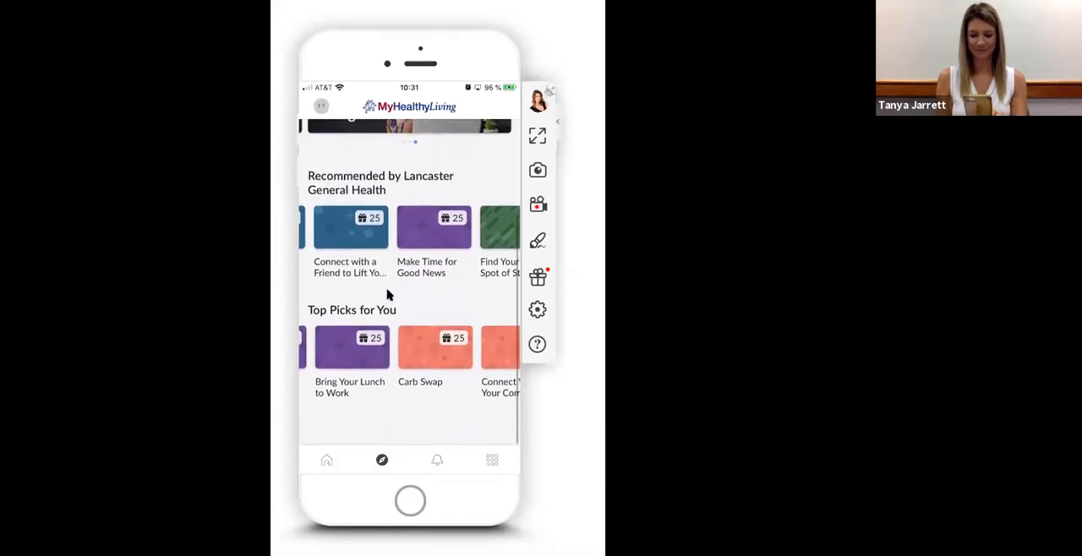
{"action": "left_click", "coordinate": [437, 460]}
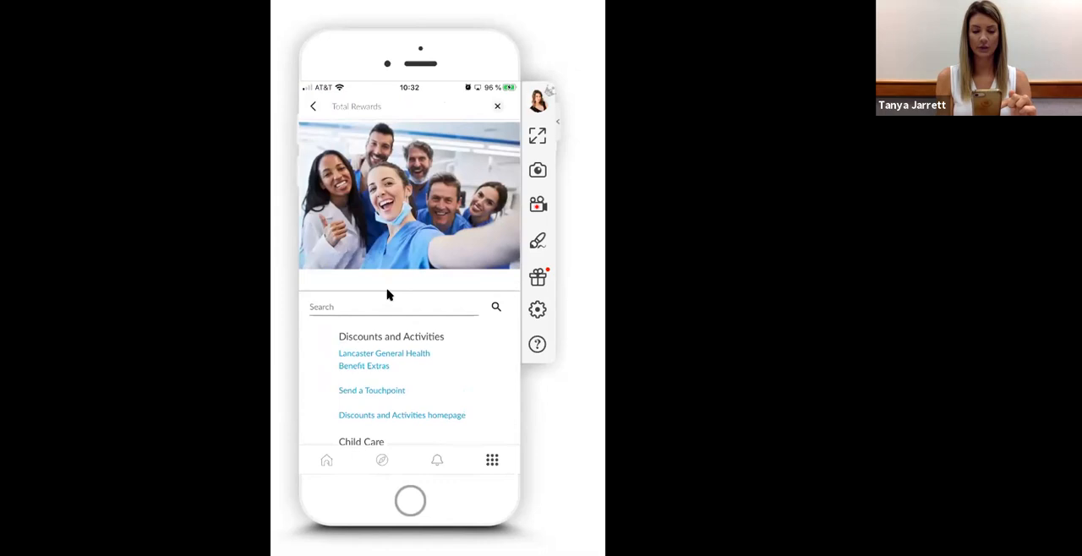
Scroll Total Rewards through Discounts and Activities, Child Care and AblePay contacts.
{"action": "scroll", "scroll_direction": "down", "scroll_amount": 3}
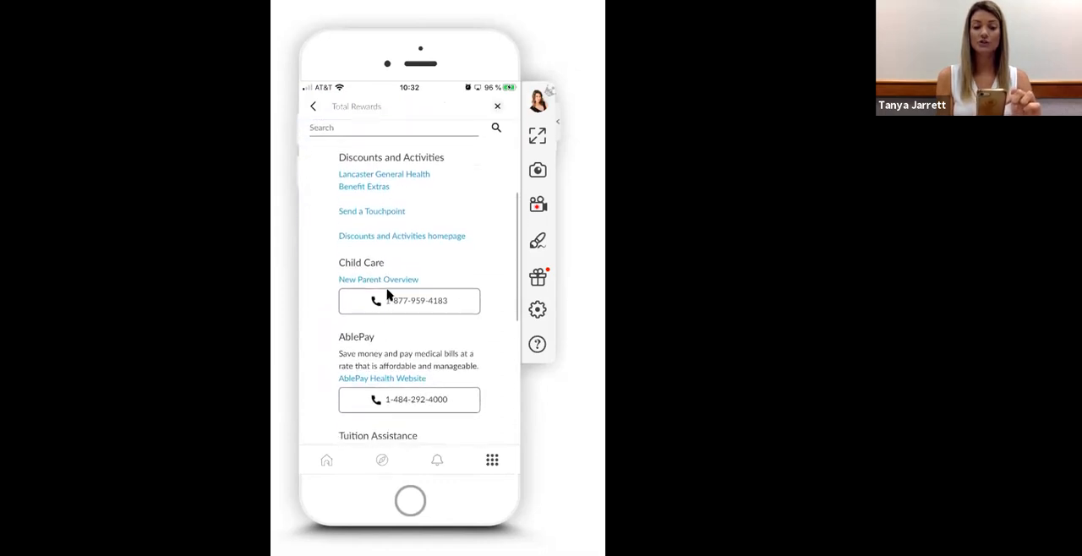
{"action": "scroll", "scroll_direction": "down", "scroll_amount": 3}
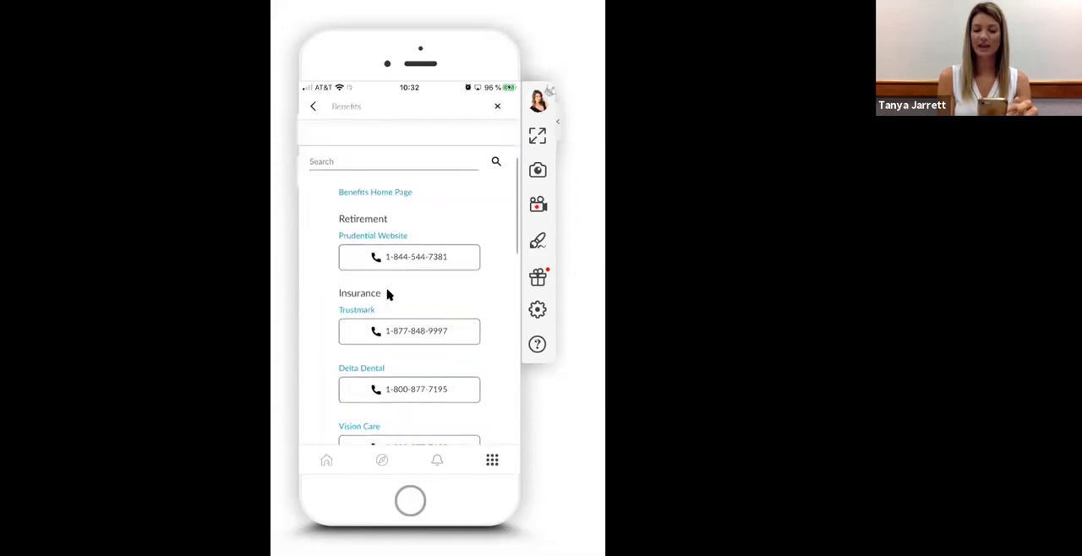
Scroll the Benefits page through Retirement, Insurance, Pharmacy, EAP and Voluntary Benefits contacts.
{"action": "scroll", "scroll_direction": "down", "scroll_amount": 3}
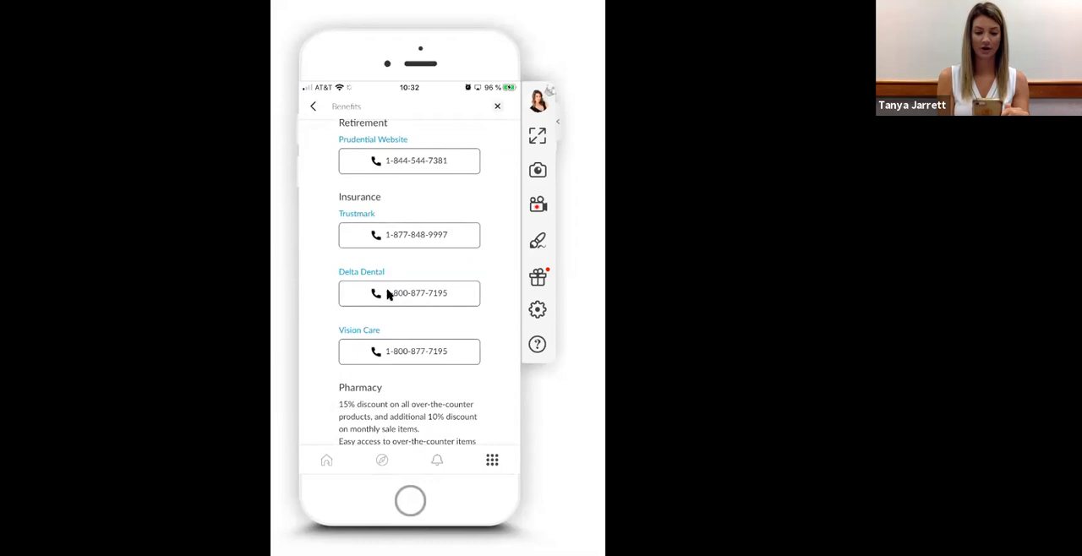
{"action": "scroll", "scroll_direction": "down", "scroll_amount": 3}
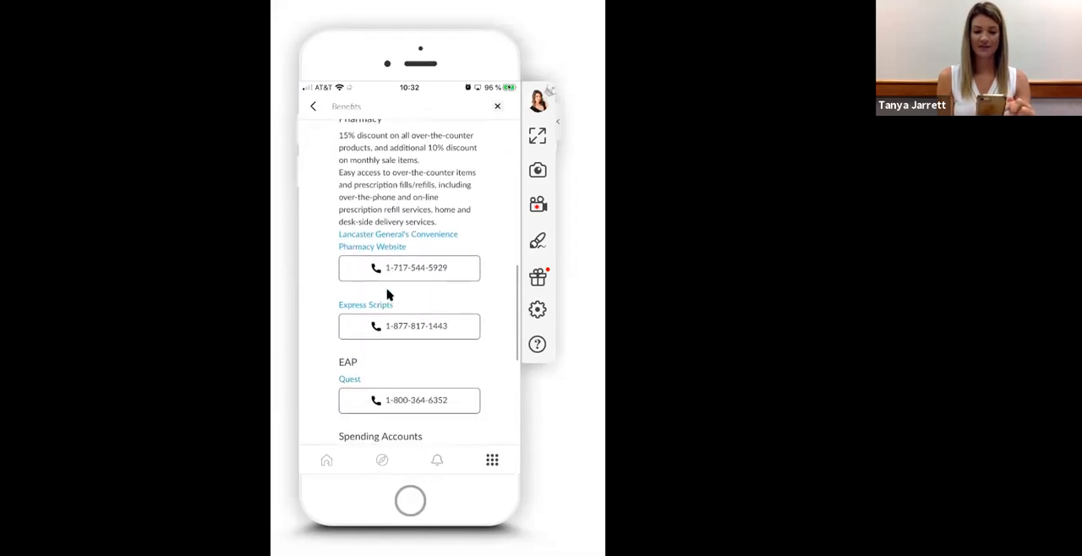
{"action": "scroll", "scroll_direction": "down", "scroll_amount": 3}
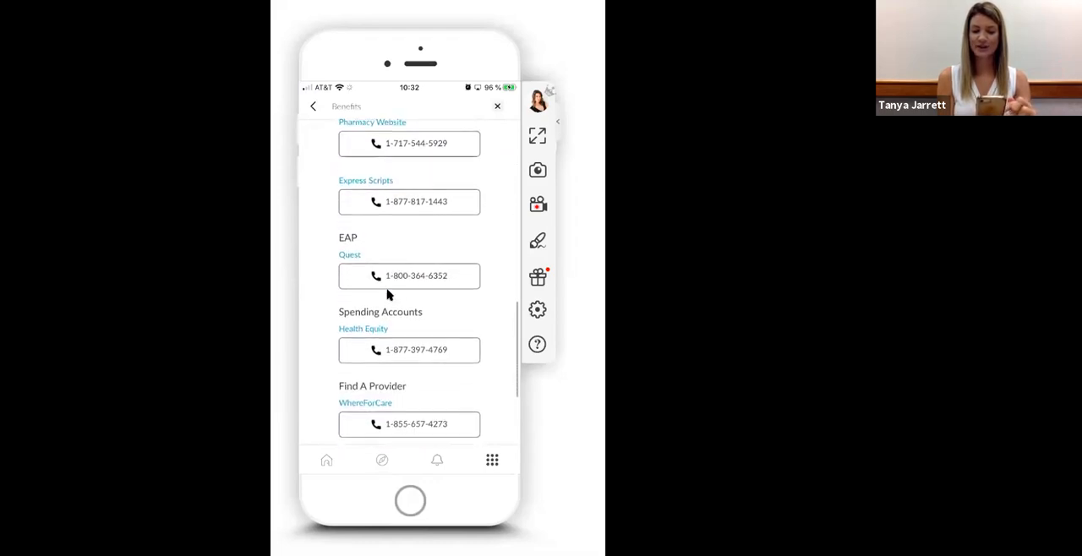
{"action": "scroll", "scroll_direction": "down", "scroll_amount": 3}
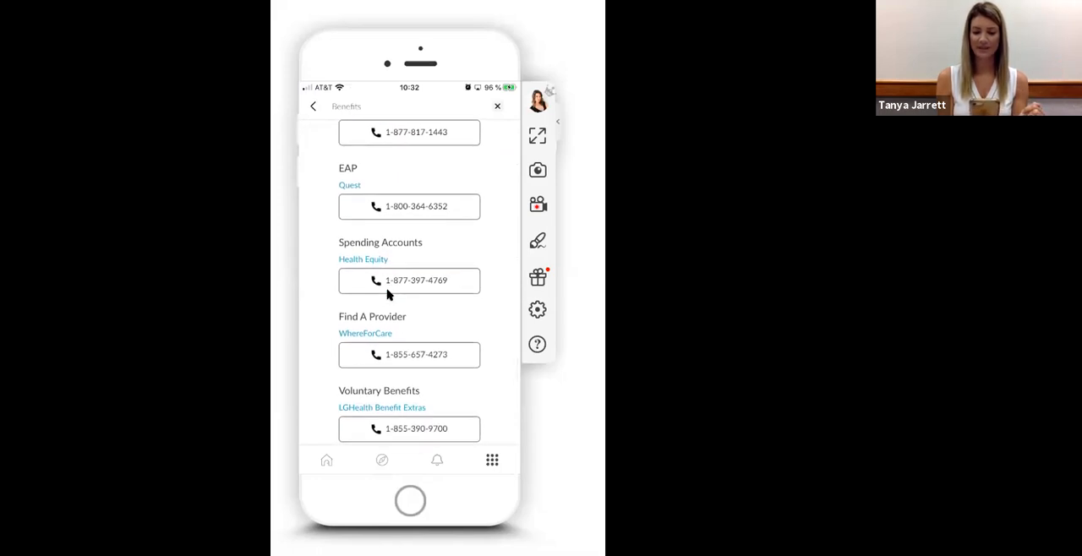
{"action": "scroll", "scroll_direction": "down", "scroll_amount": 3}
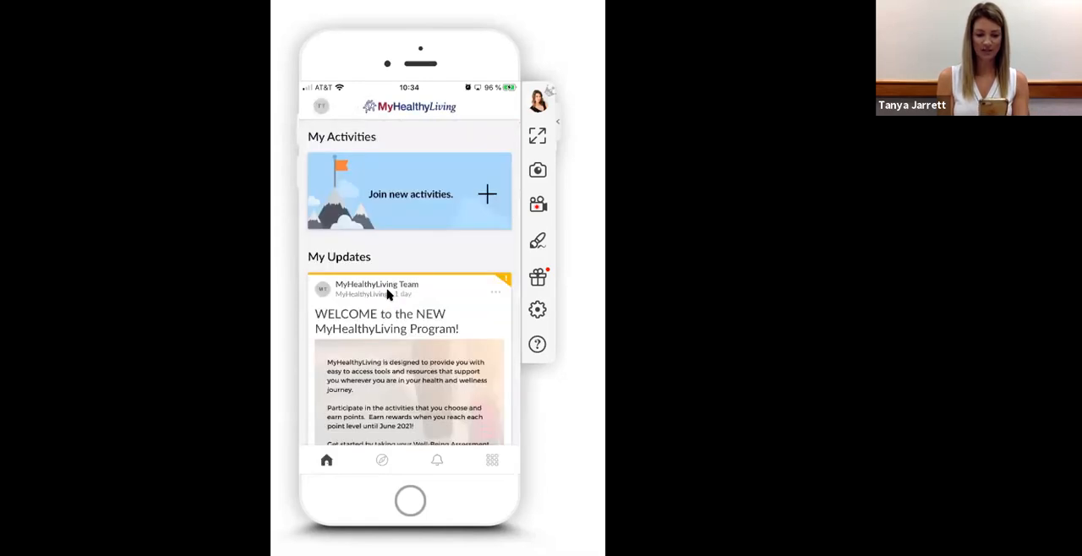
Open the Discover tab and scroll past the Well-Being Assessment and recommended activities.
{"action": "left_click", "coordinate": [382, 460]}
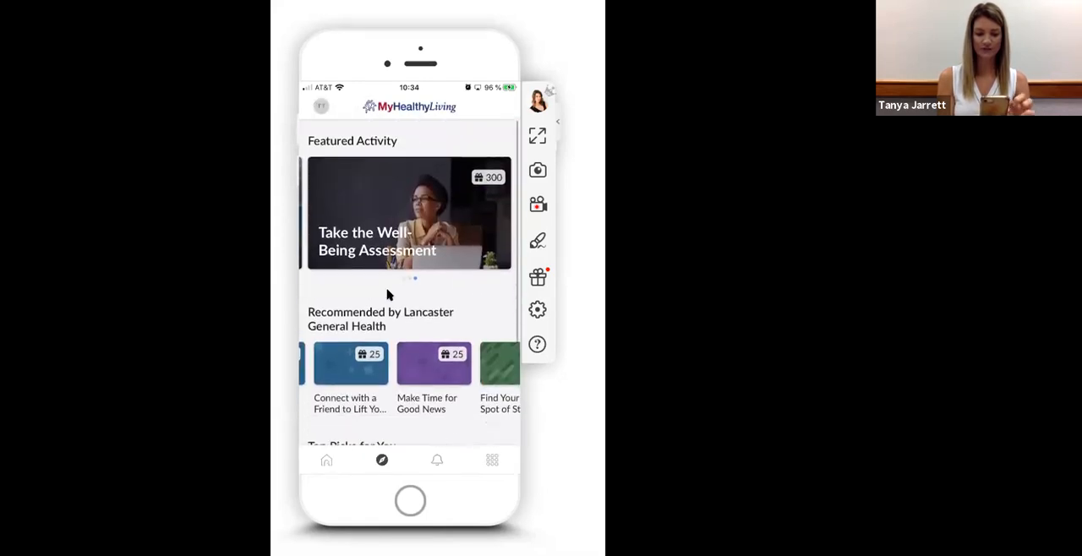
{"action": "scroll", "scroll_direction": "down", "scroll_amount": 3}
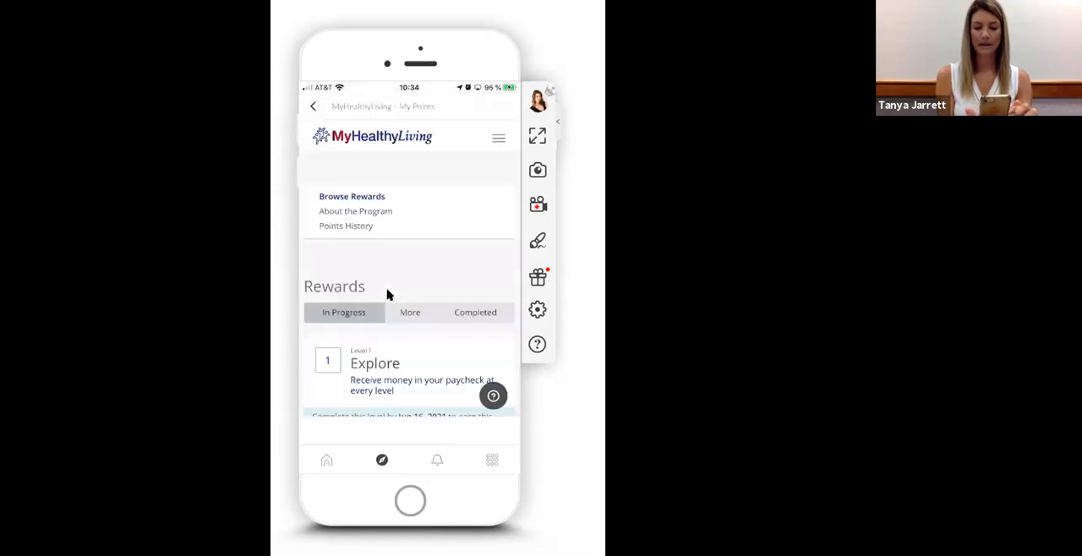
Scroll My Points to the Level 1 Explore reward needing 500 points by Jun 16, 2021.
{"action": "scroll", "scroll_direction": "down", "scroll_amount": 3}
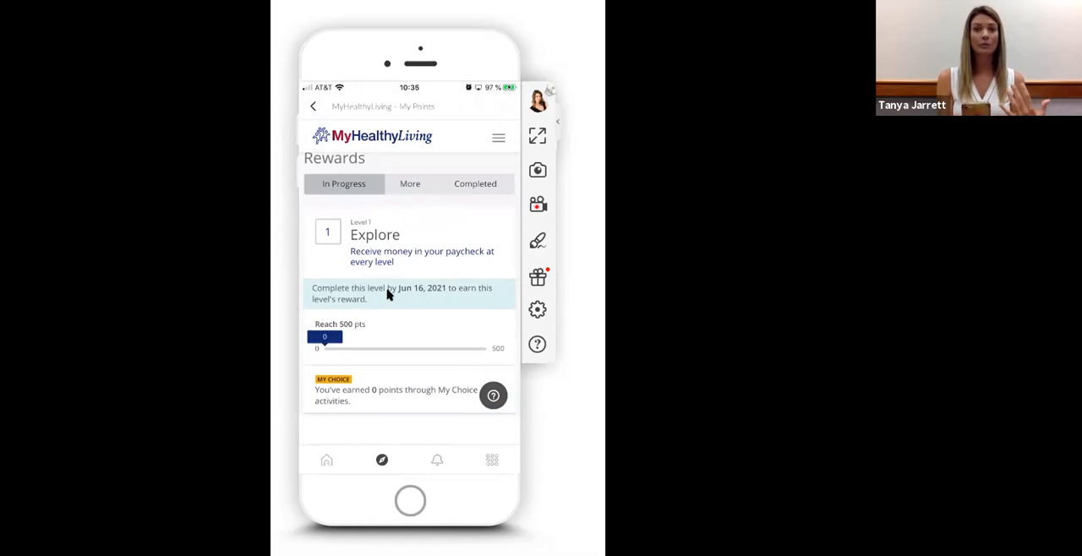
{"action": "scroll", "scroll_direction": "down", "scroll_amount": 3}
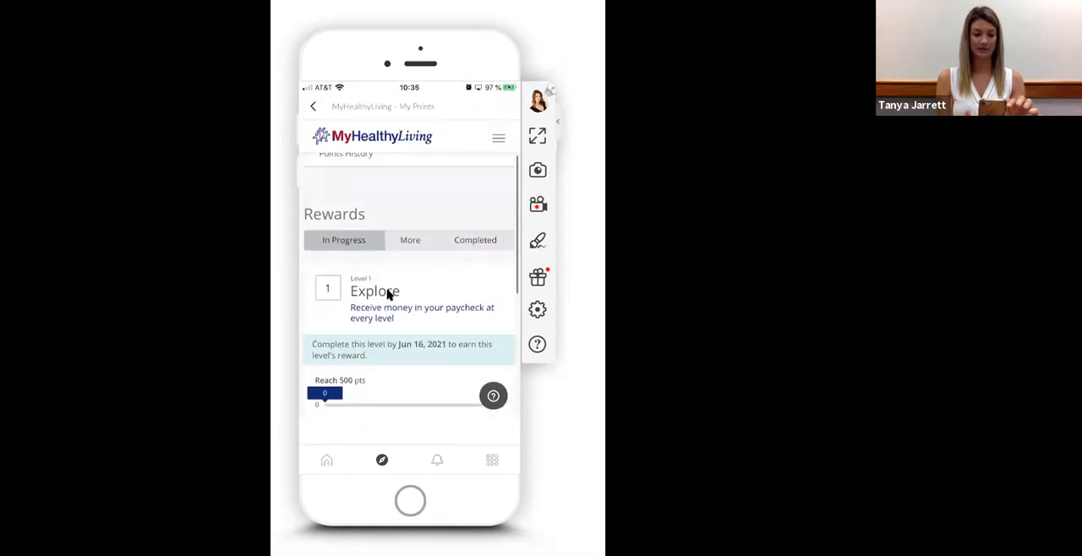
{"action": "scroll", "scroll_direction": "down", "scroll_amount": 3}
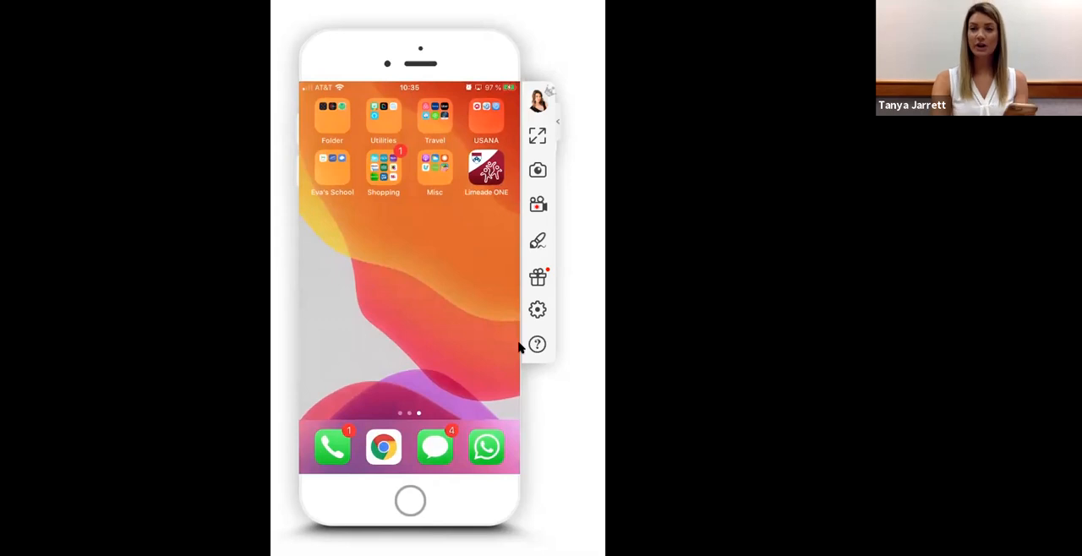
{"action": "mouse_move", "coordinate": [406, 169]}
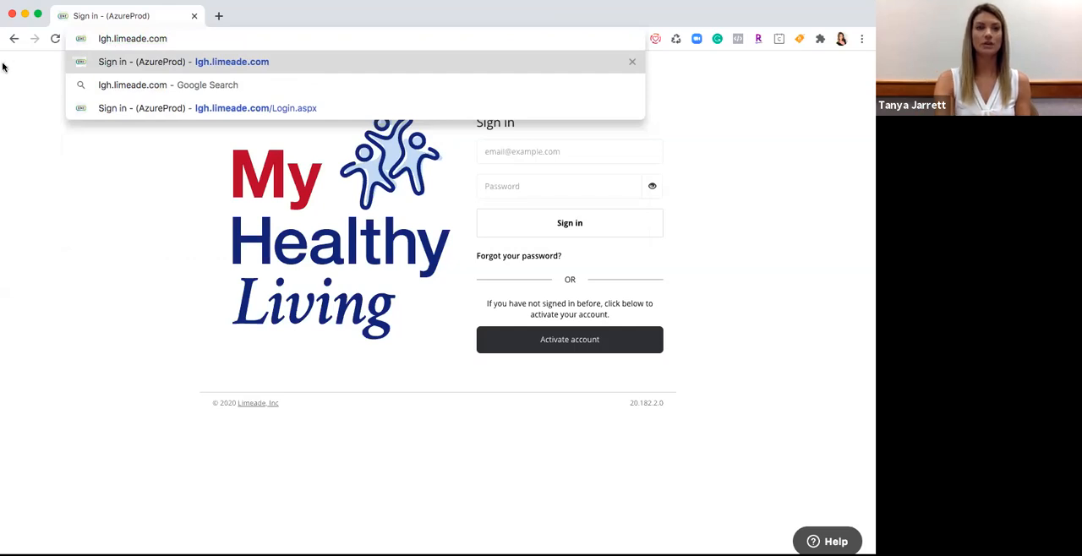
Load lgh.limeade.com and sign in with the test account's email and password.
{"action": "left_click", "coordinate": [232, 61]}
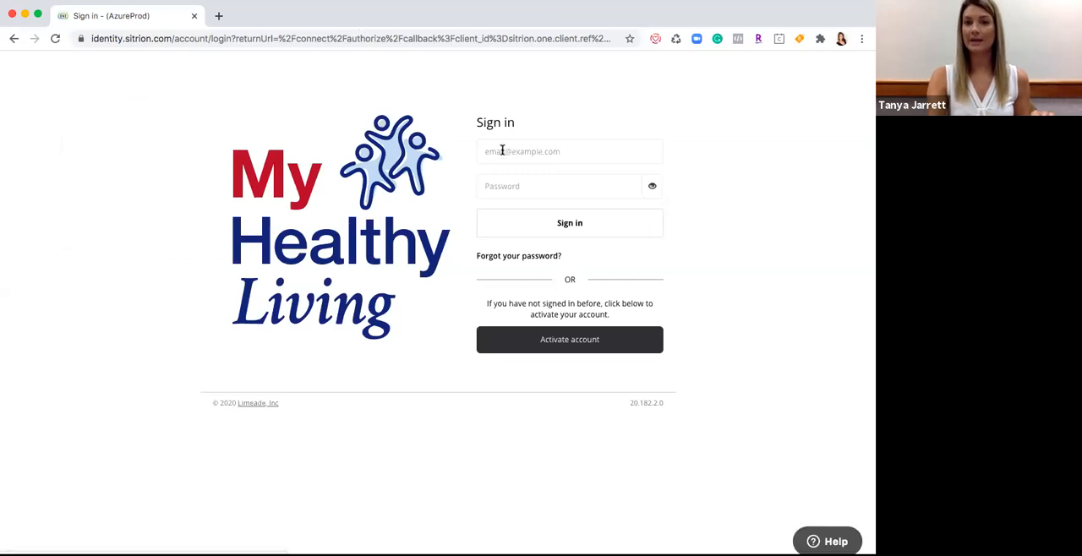
{"action": "left_click", "coordinate": [569, 152]}
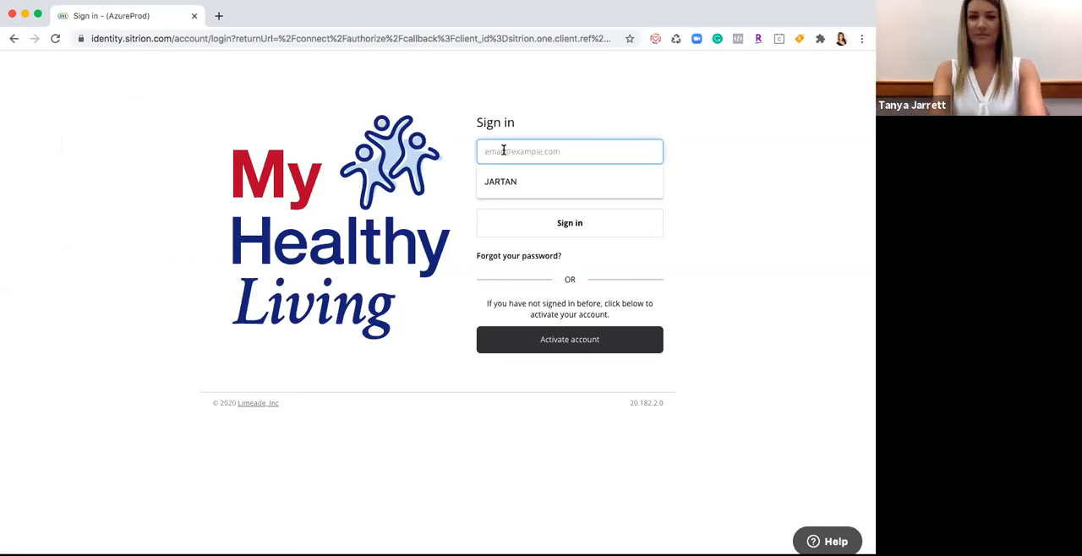
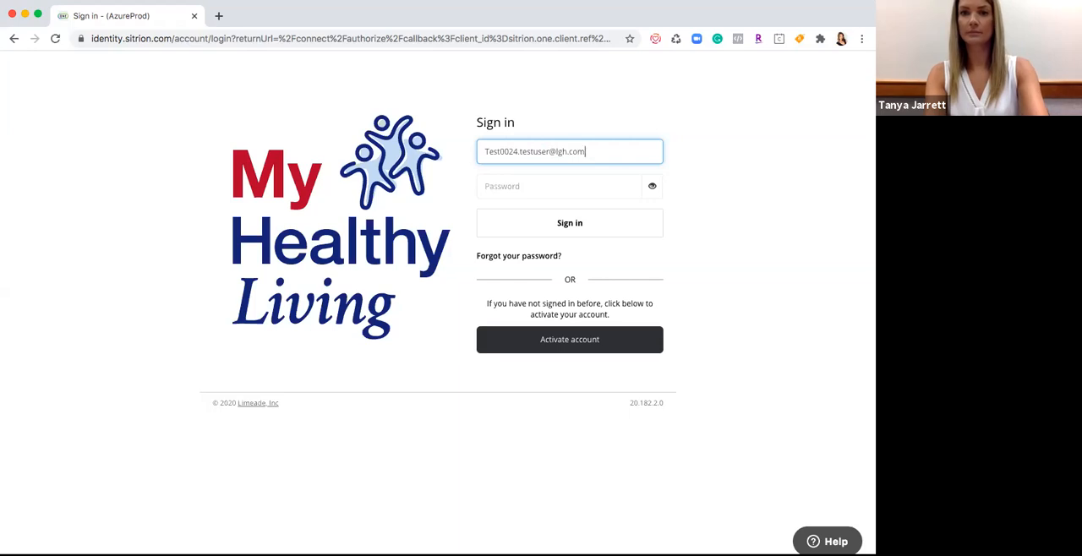
{"action": "left_click", "coordinate": [560, 186]}
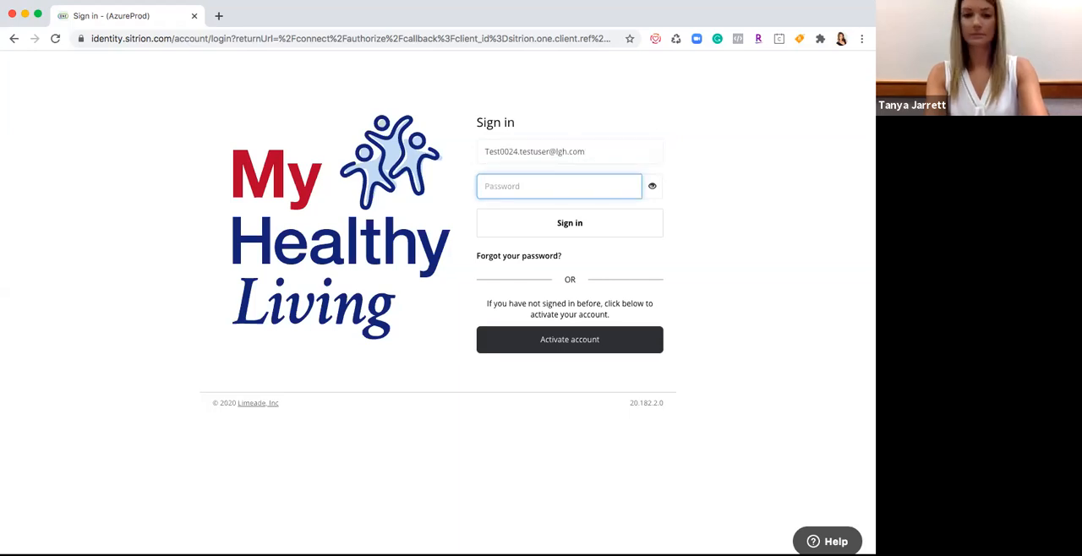
{"action": "type", "text": "password"}
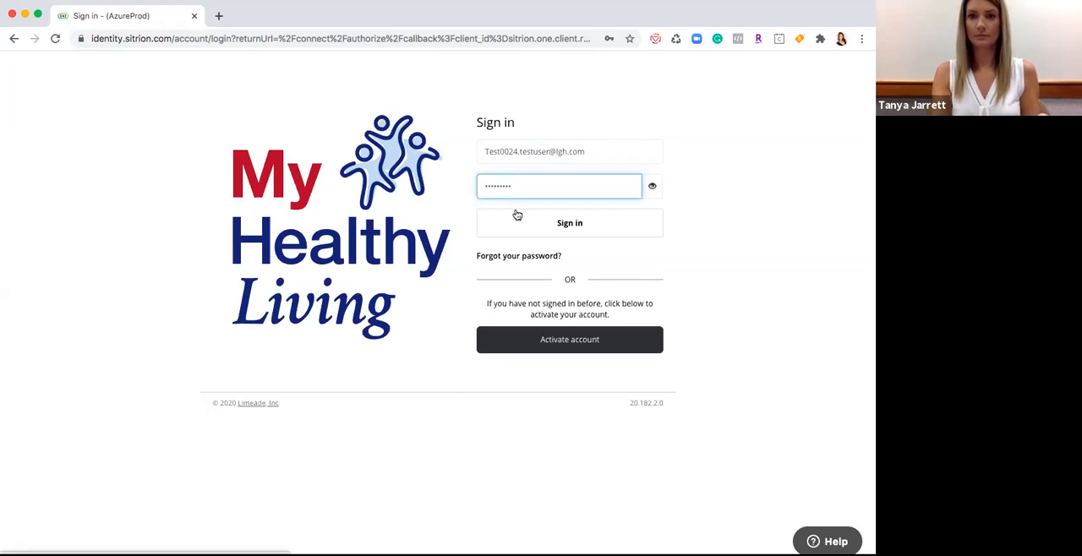
{"action": "left_click", "coordinate": [569, 223]}
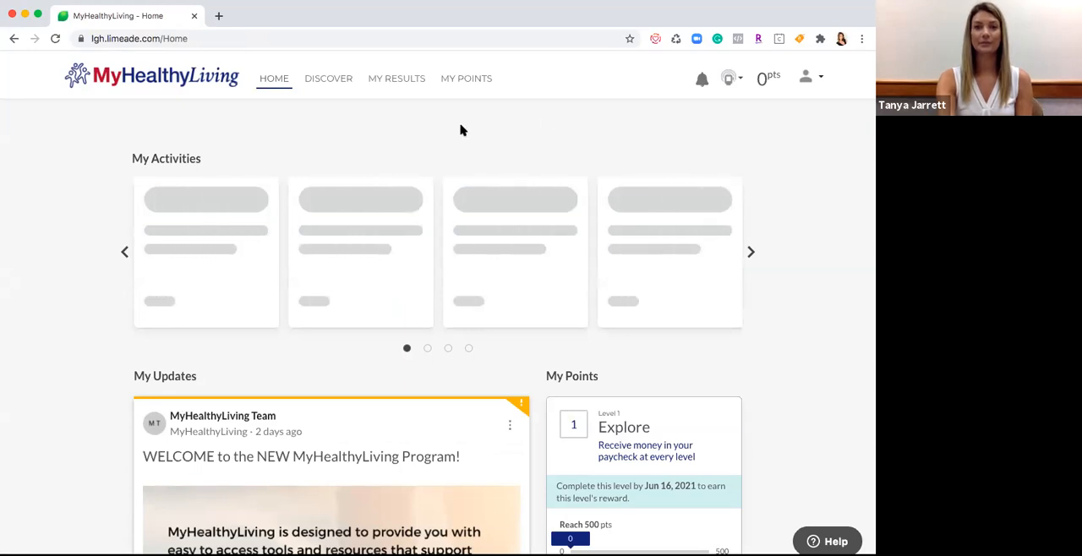
Scroll the web home page, then open DISCOVER from the top navigation bar.
{"action": "scroll", "scroll_direction": "down", "scroll_amount": 3}
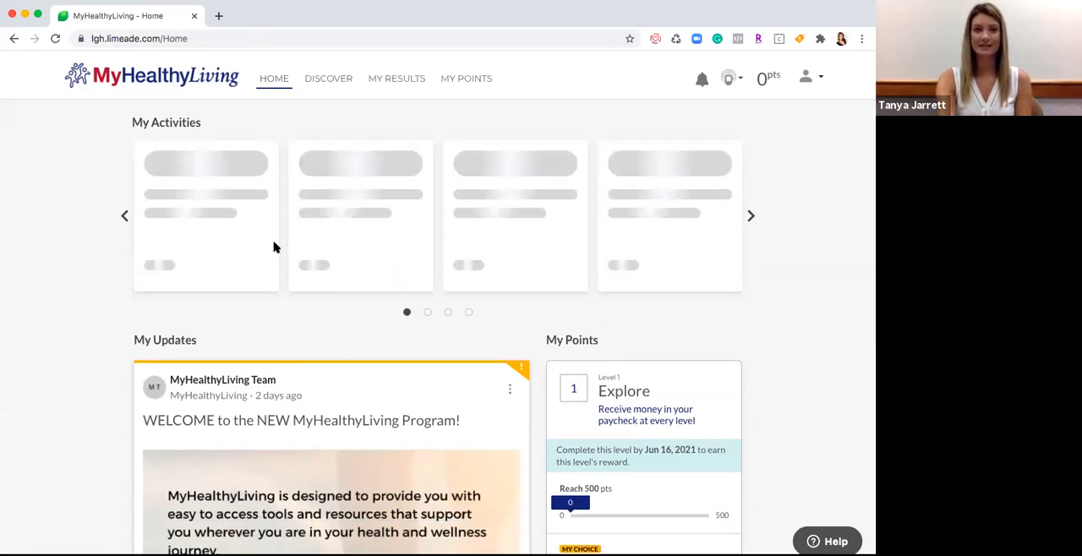
{"action": "scroll", "scroll_direction": "down", "scroll_amount": 3}
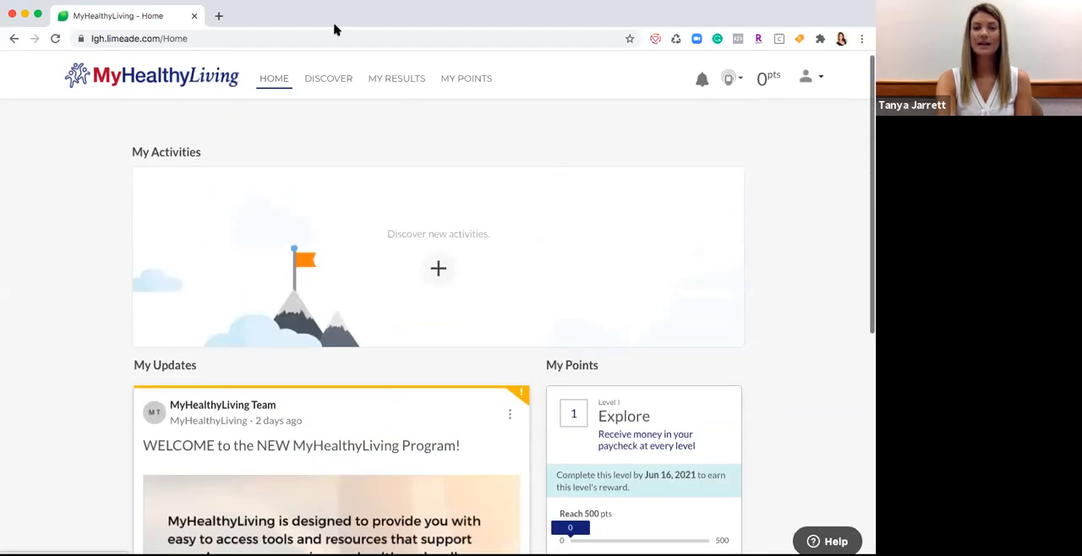
{"action": "left_click", "coordinate": [328, 77]}
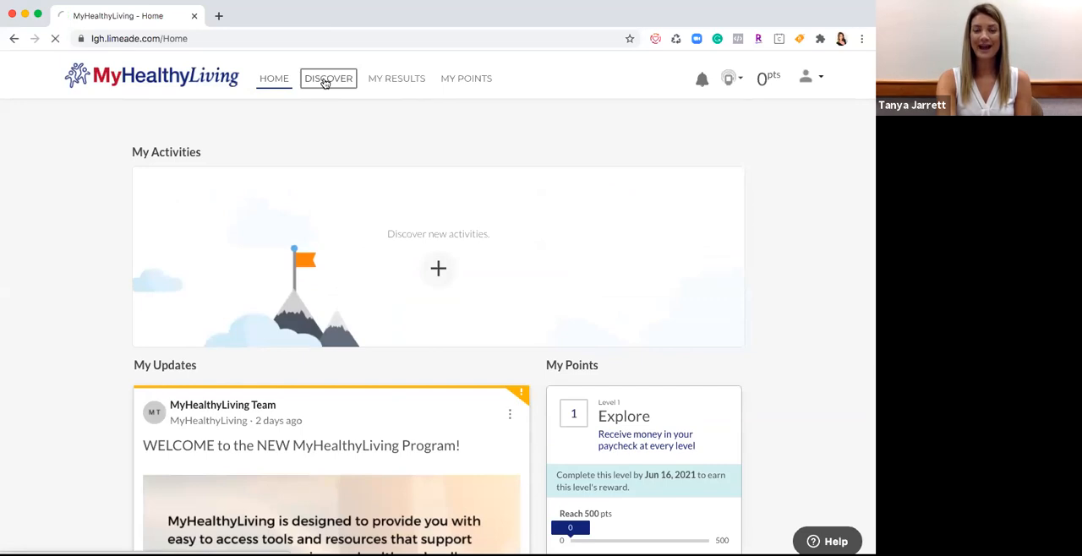
{"action": "left_click", "coordinate": [329, 78]}
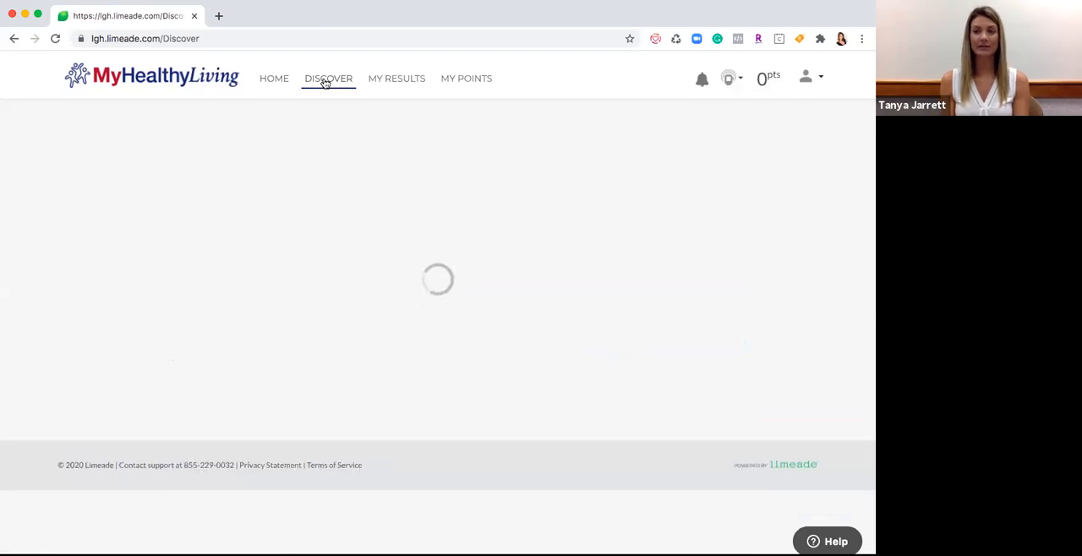
{"action": "left_click", "coordinate": [328, 77]}
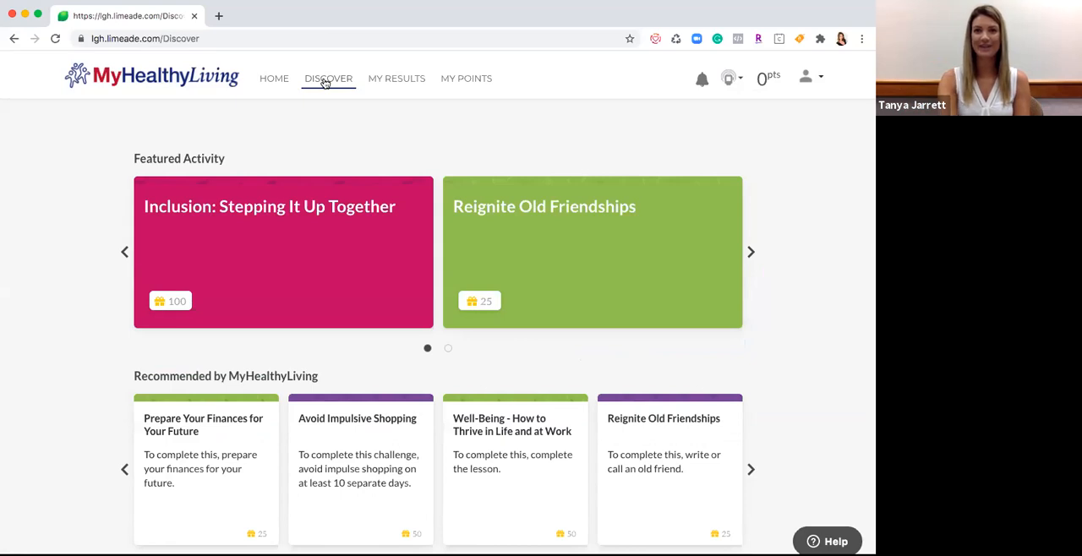
{"action": "mouse_move", "coordinate": [642, 15]}
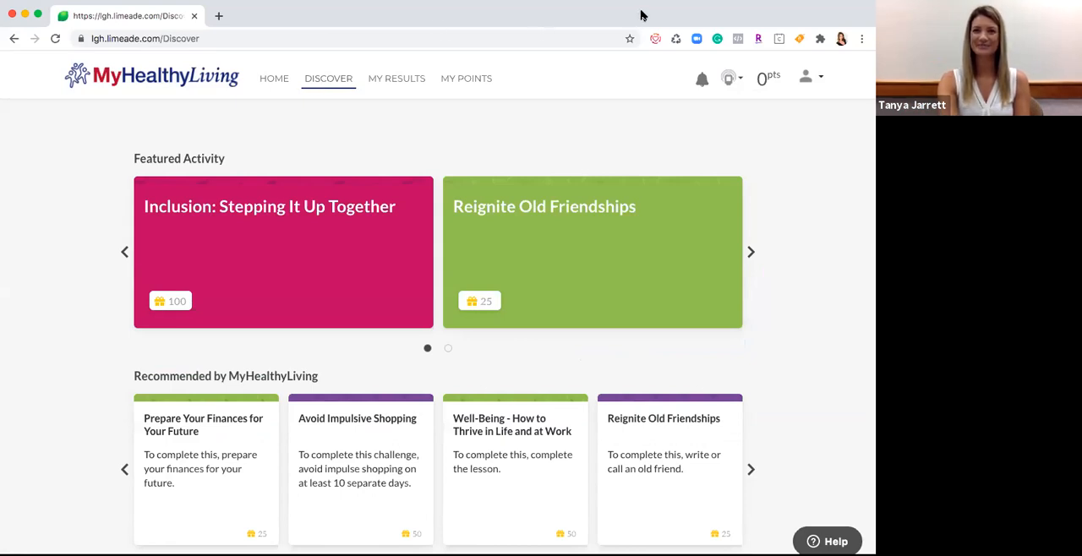